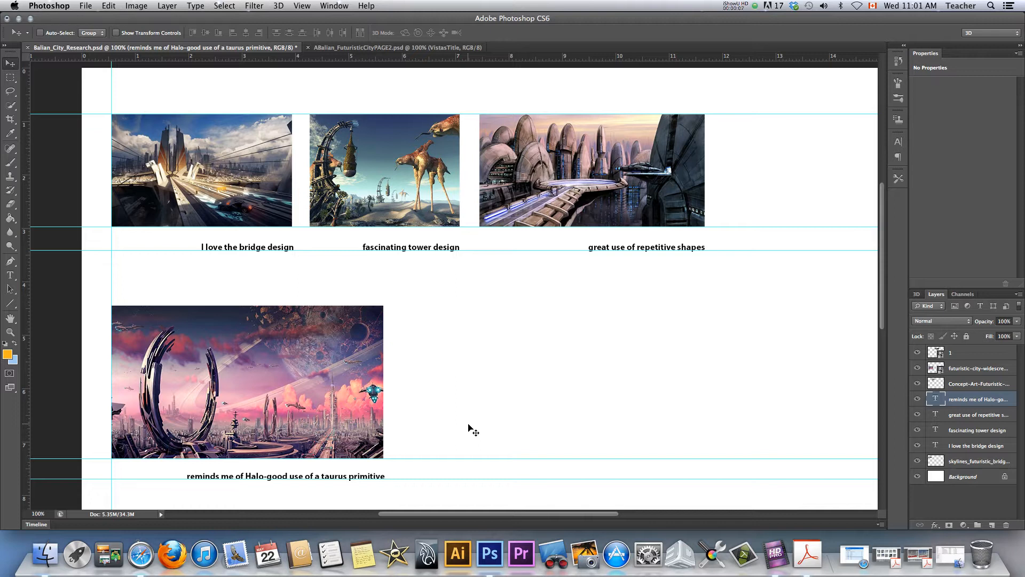
mouse_move(570, 354)
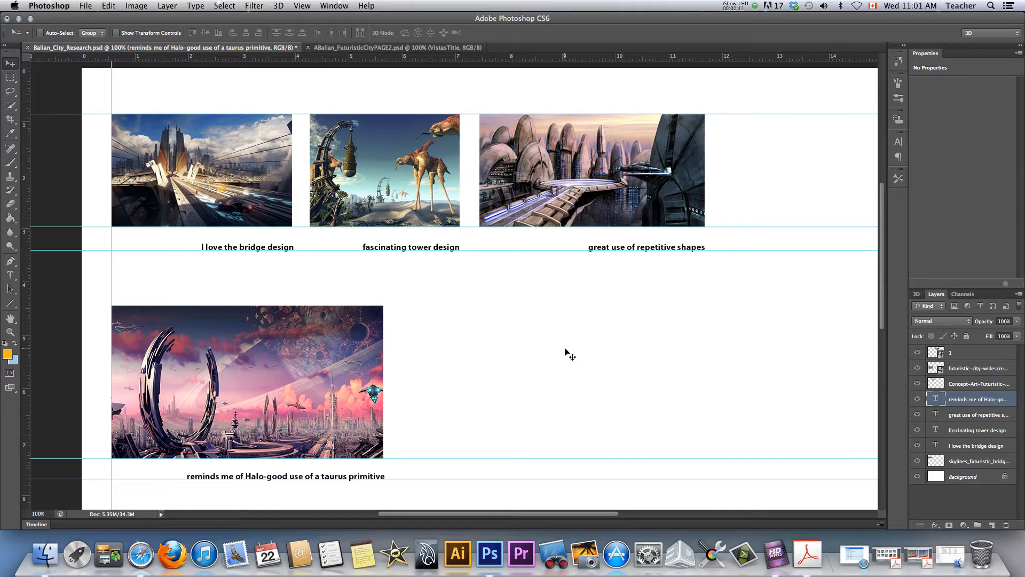
mouse_move(548, 399)
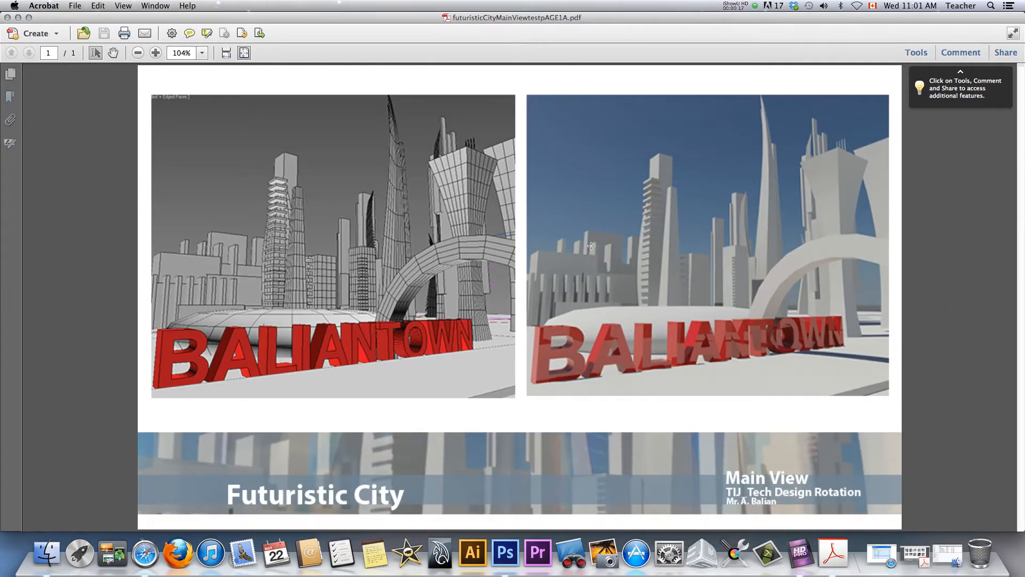
mouse_move(967, 244)
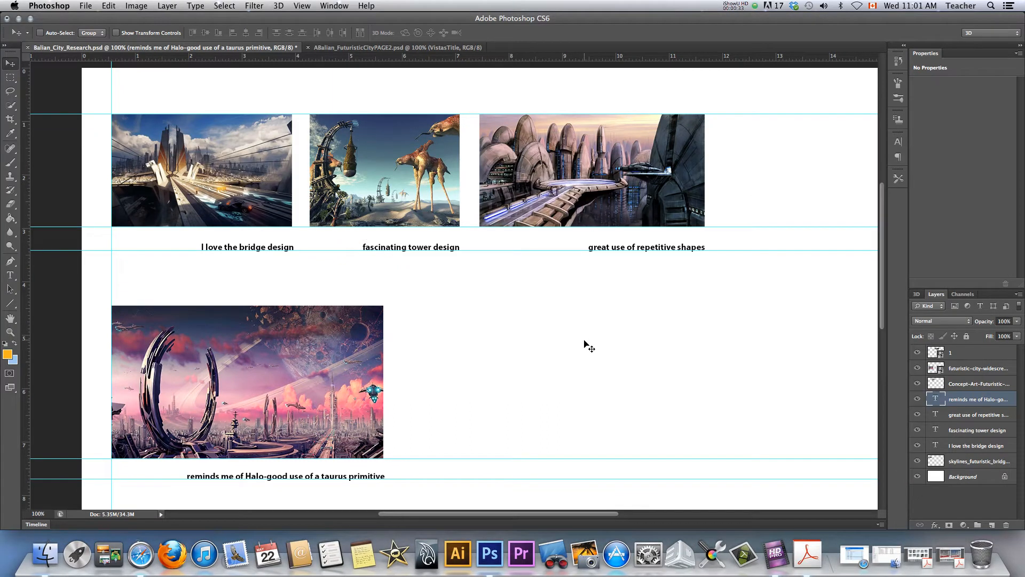
mouse_move(256, 209)
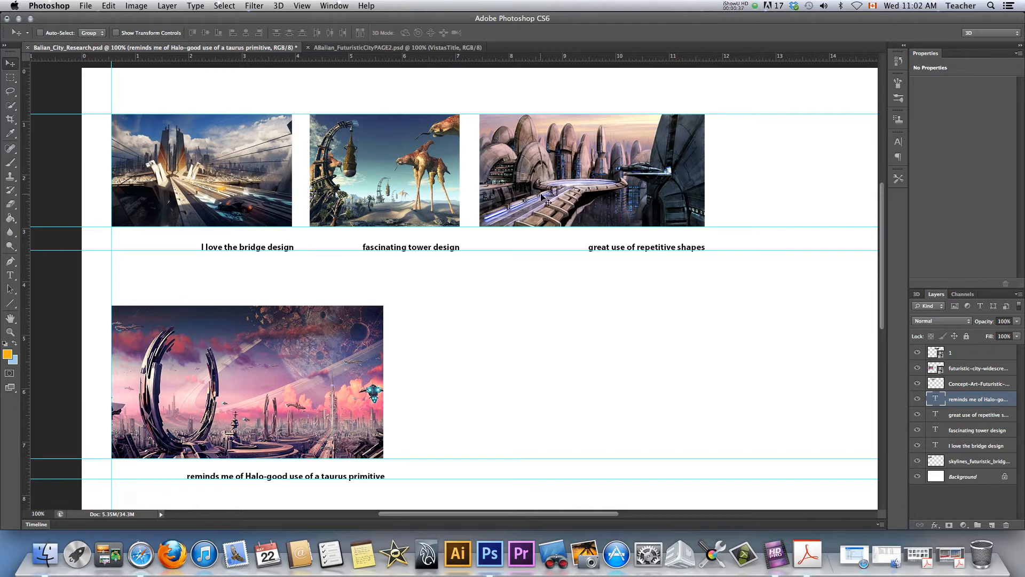
Browse the File, Image and Edit menus.
left_click(84, 6)
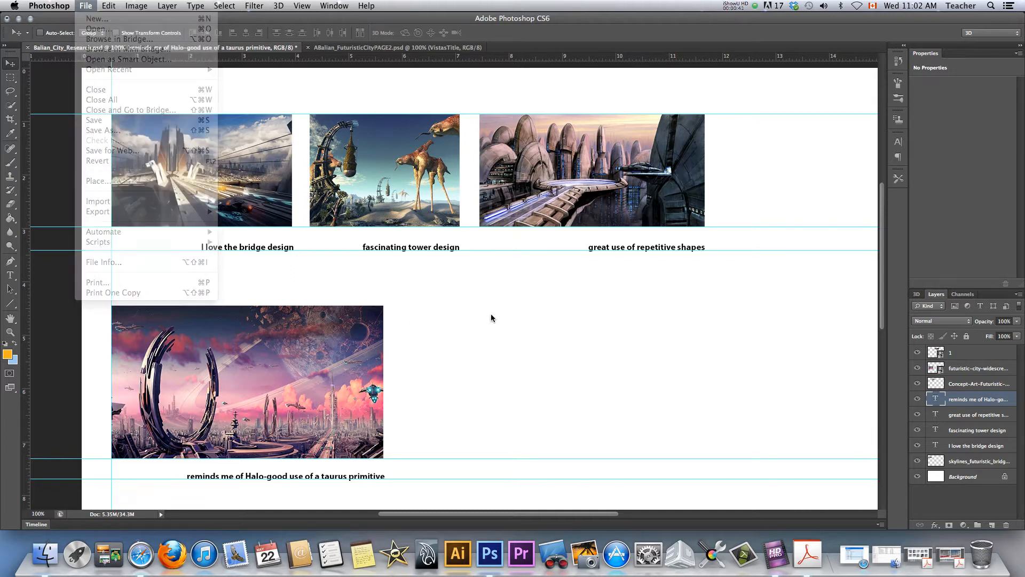
left_click(136, 6)
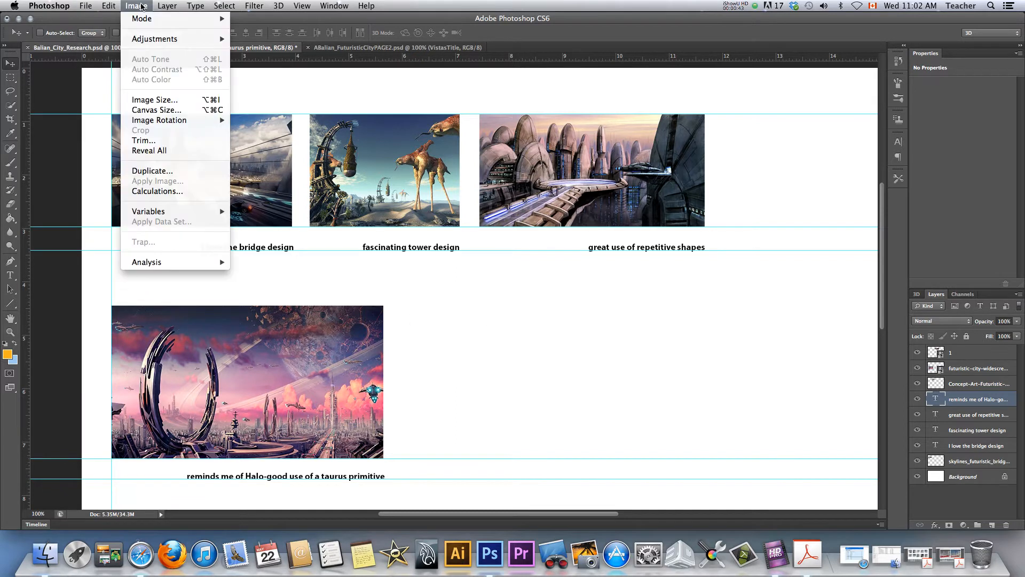
mouse_move(159, 120)
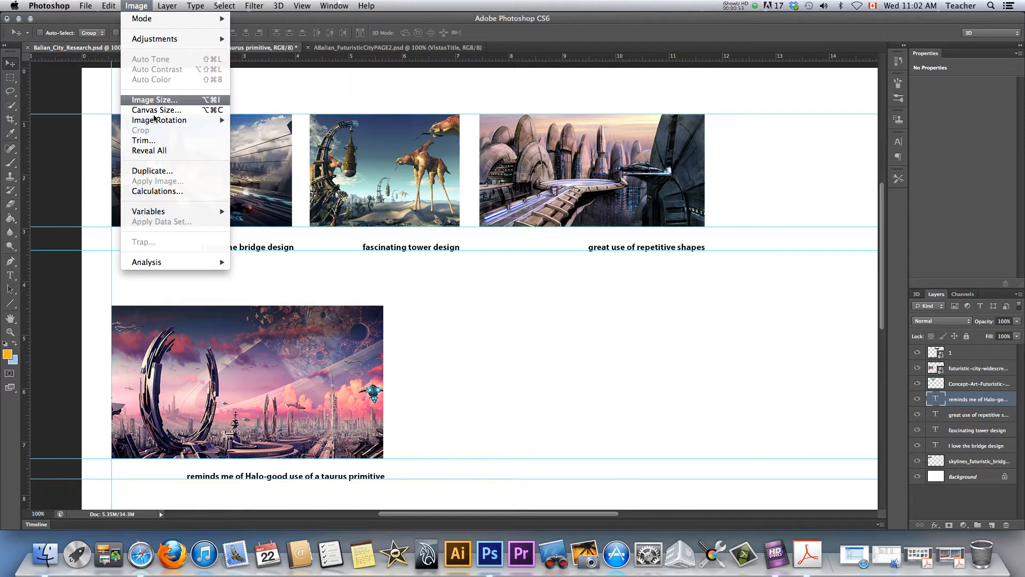
left_click(109, 6)
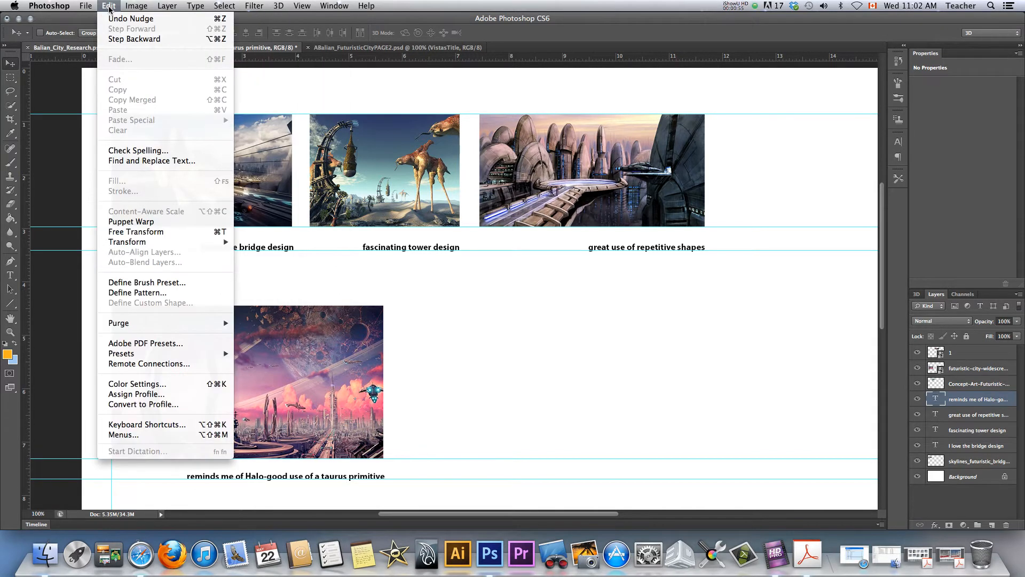
mouse_move(135, 231)
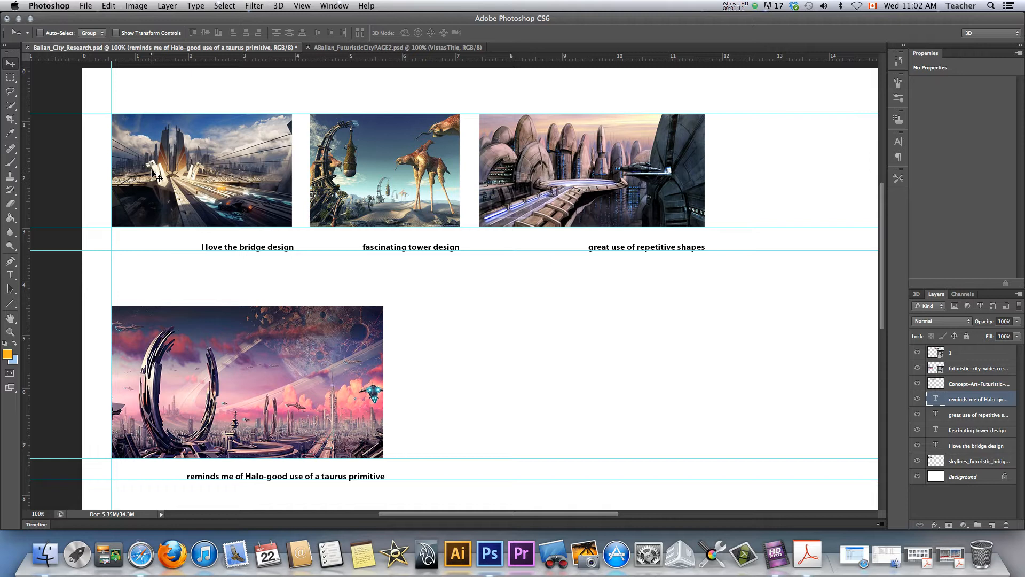
mouse_move(98, 77)
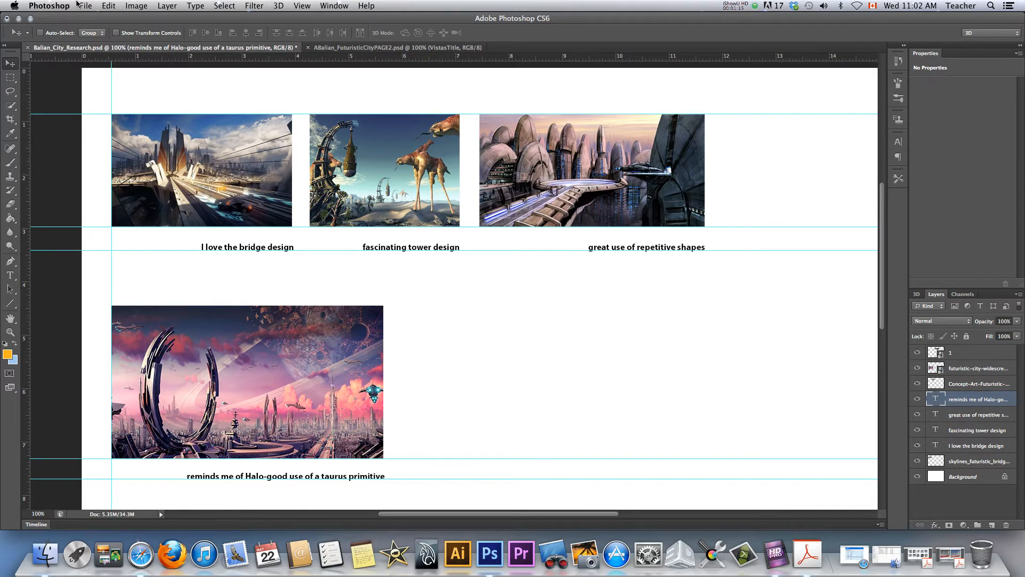
Create a new 17 by 11 inch, 100 ppi document named Balian_Research_pg01.
left_click(85, 6)
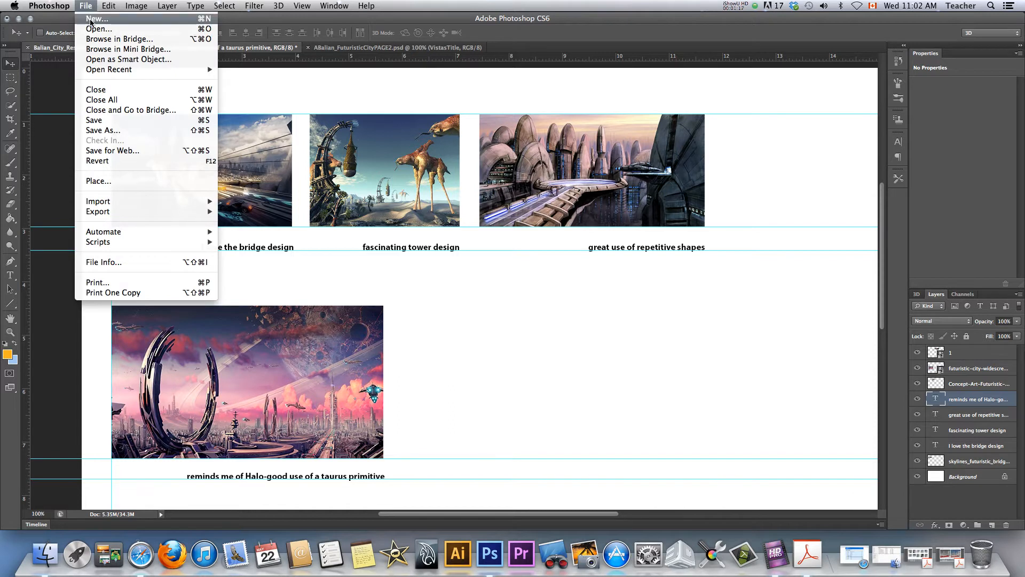
left_click(95, 18)
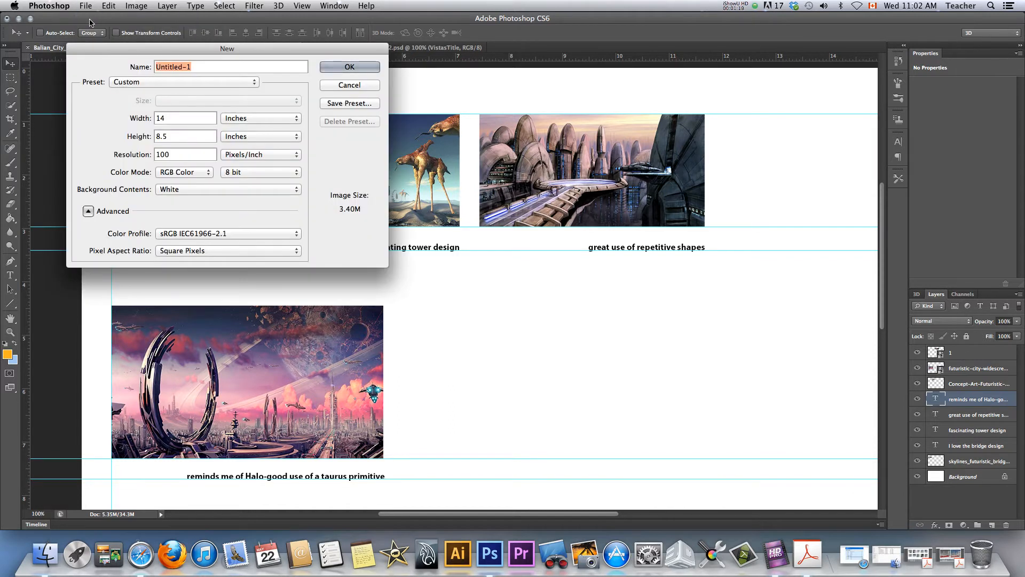
left_click(185, 117)
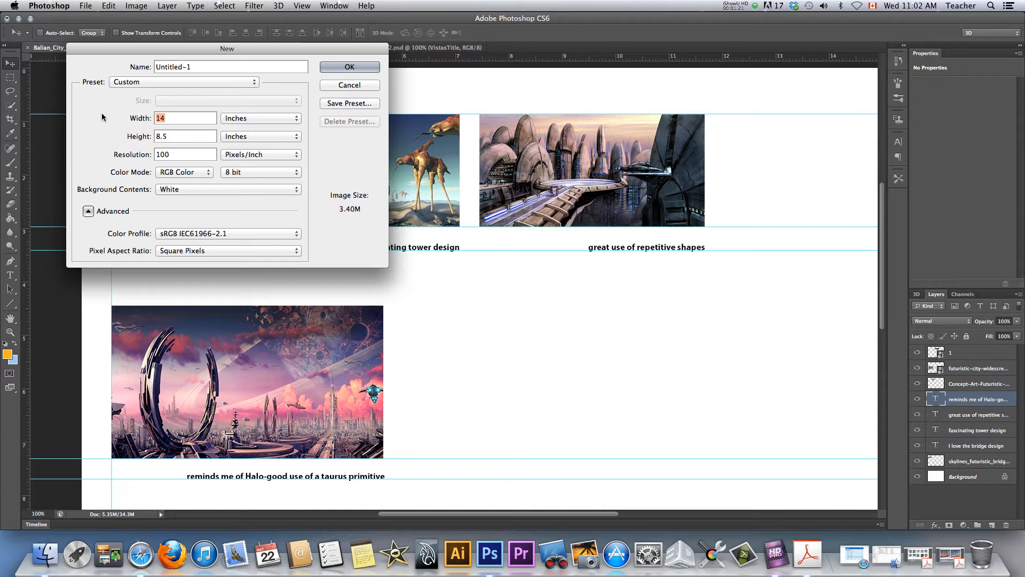
type("1")
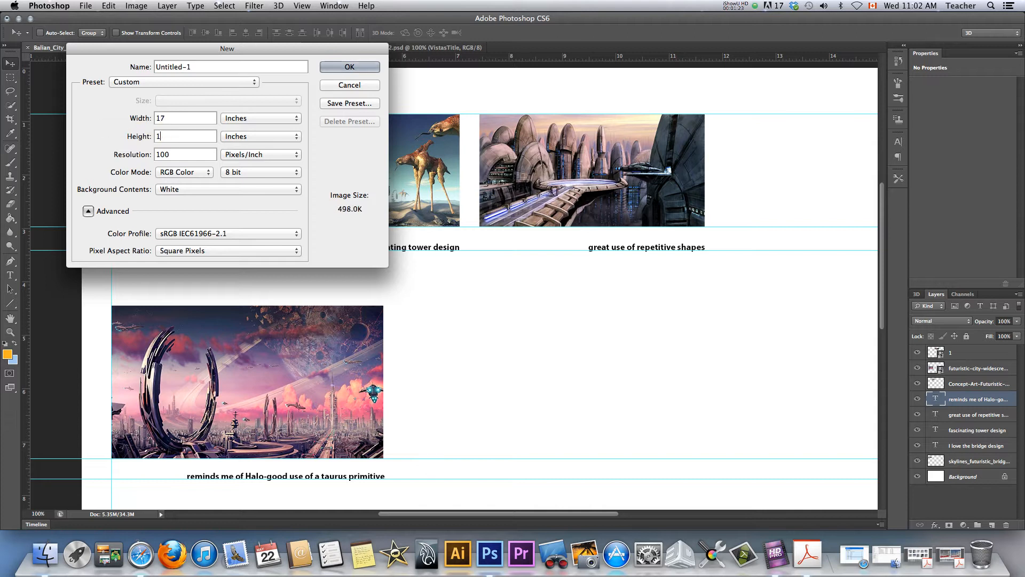
type("1")
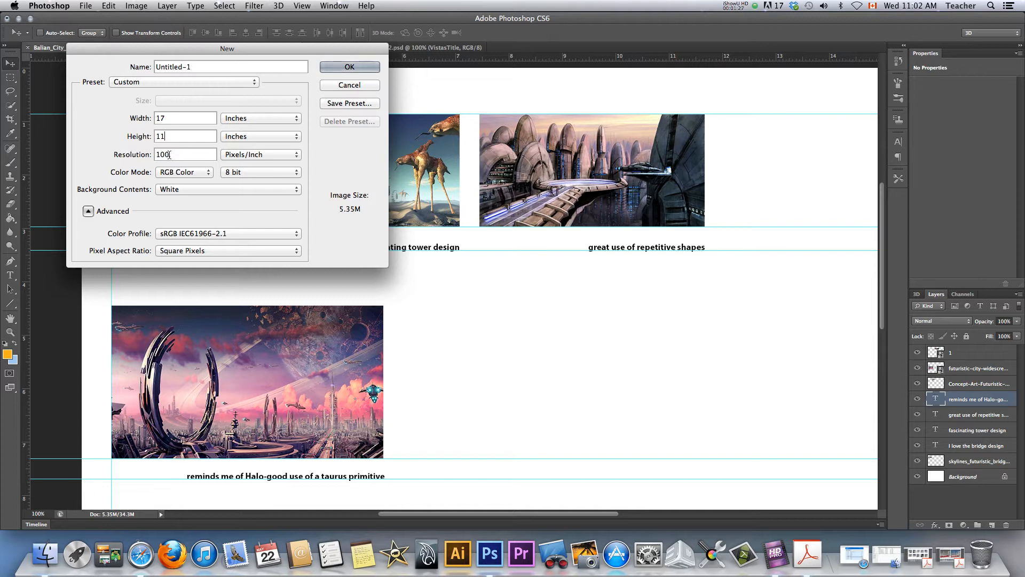
mouse_move(353, 222)
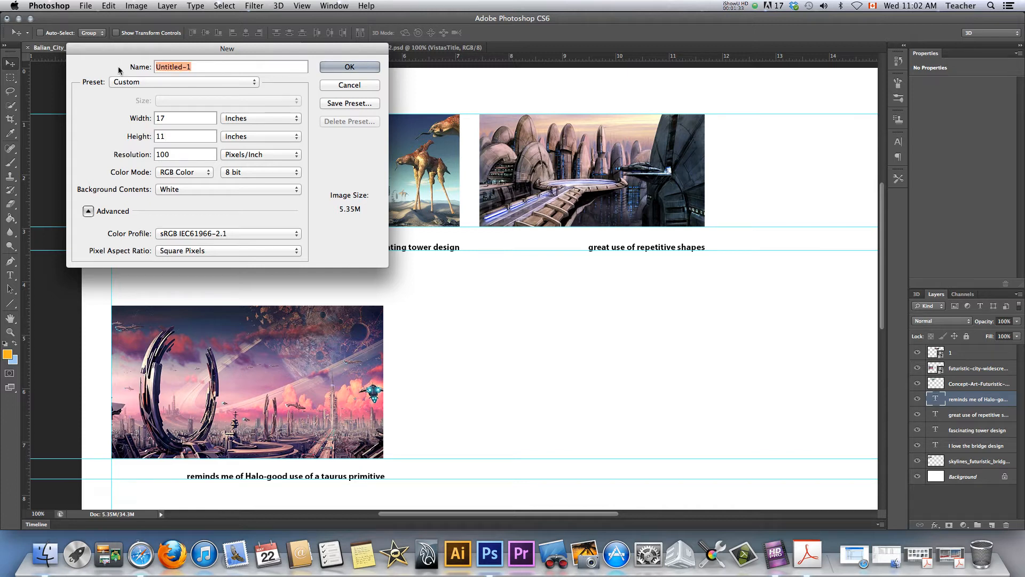
type("B")
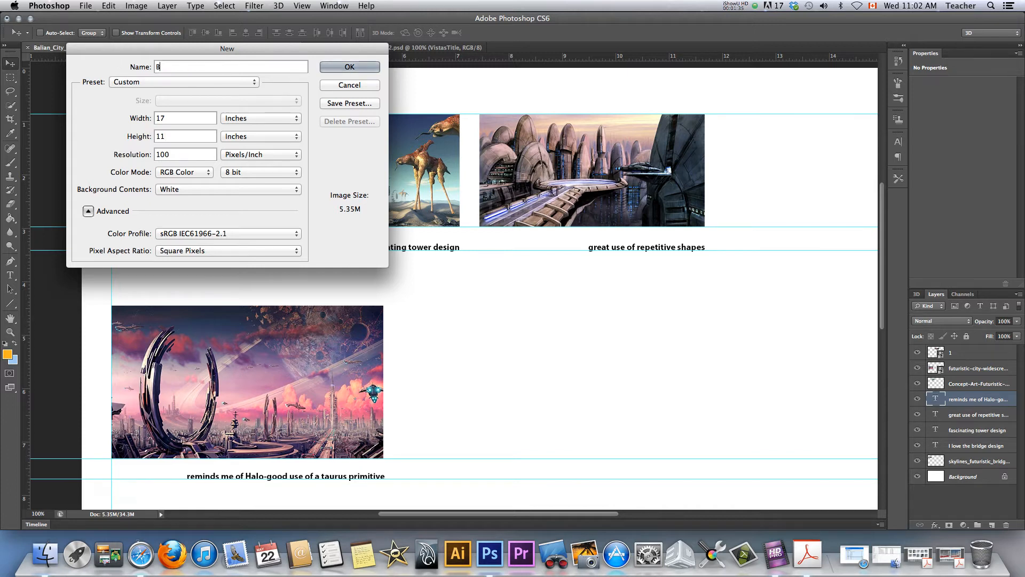
type("alian_Research_")
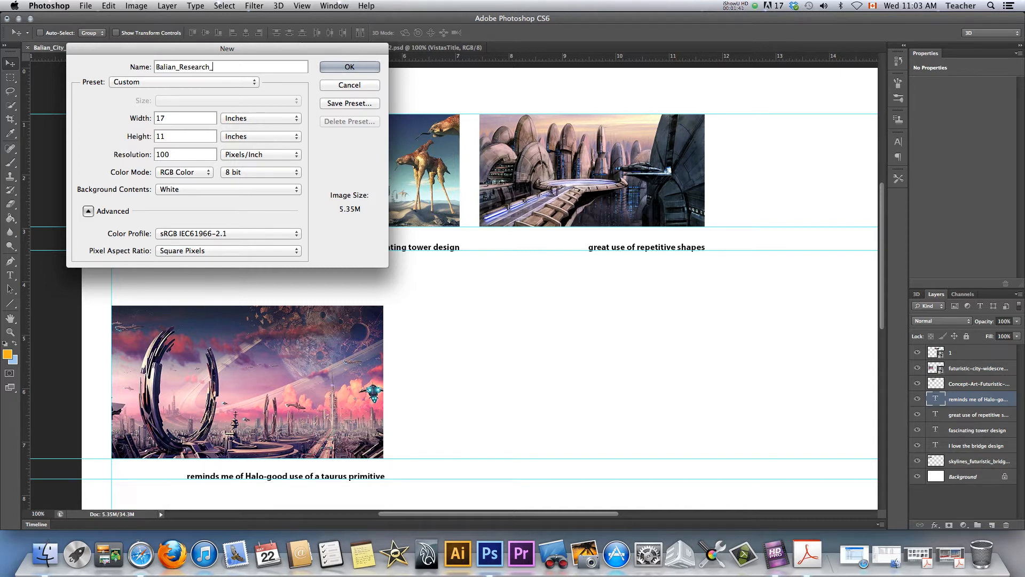
type("pg01")
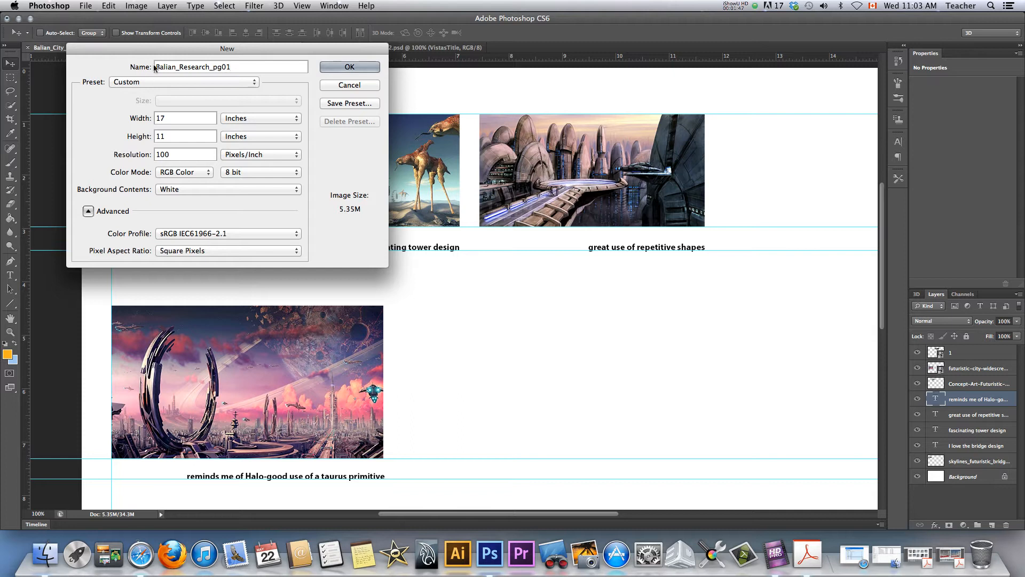
left_click(349, 67)
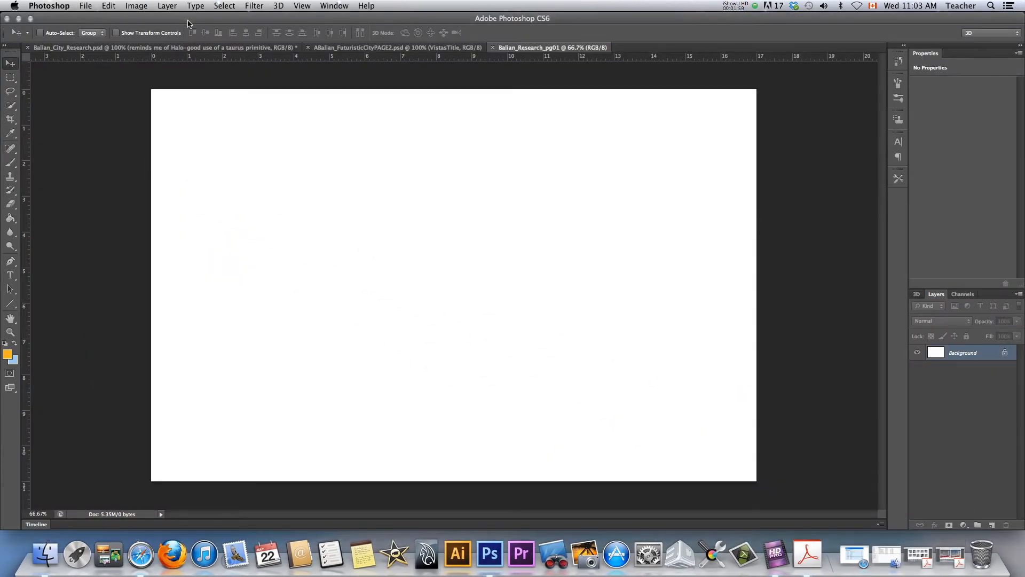
Place 1.bmp from the FuturisticCitiesResearch folder onto the research page.
left_click(85, 6)
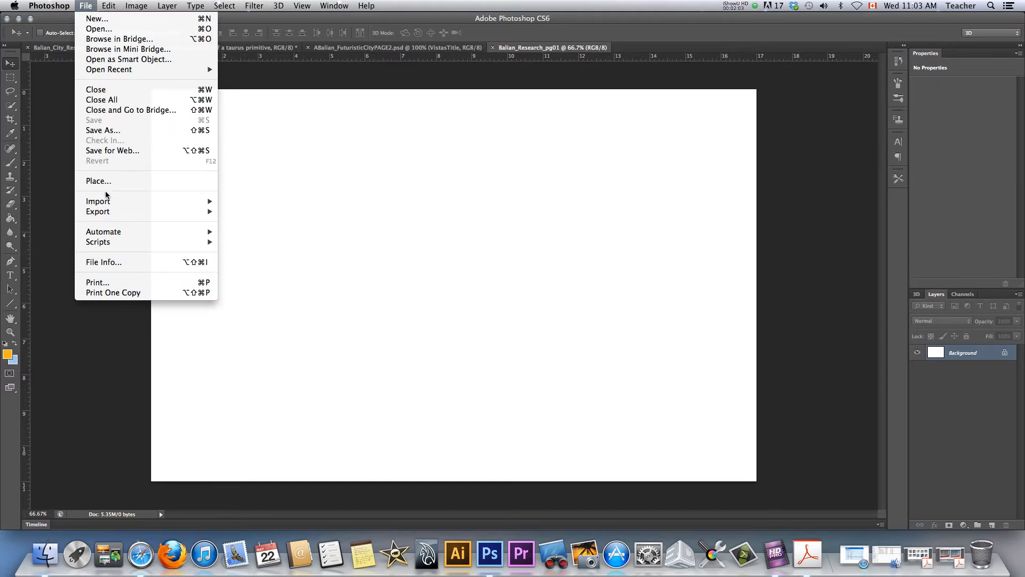
mouse_move(99, 181)
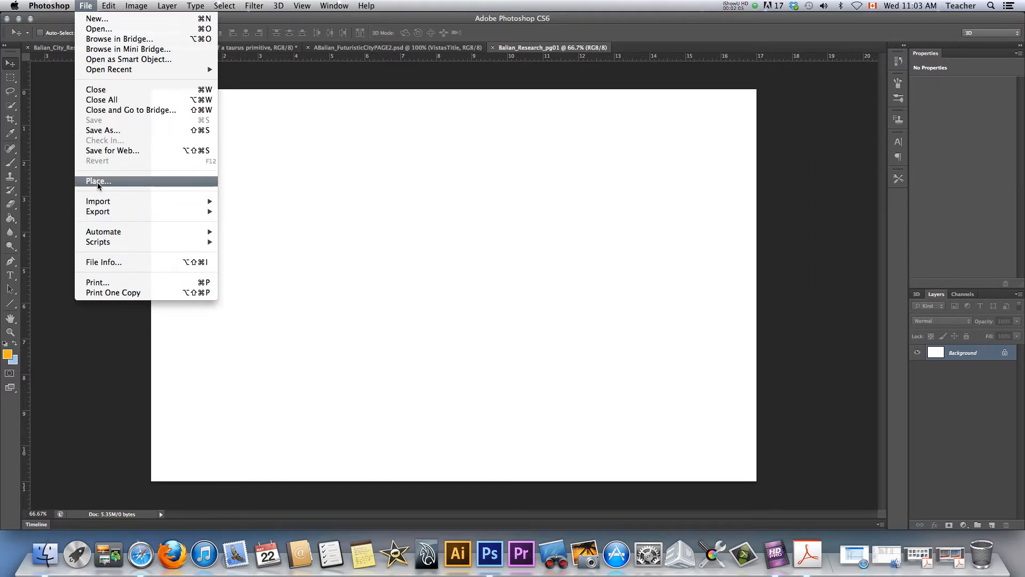
left_click(98, 181)
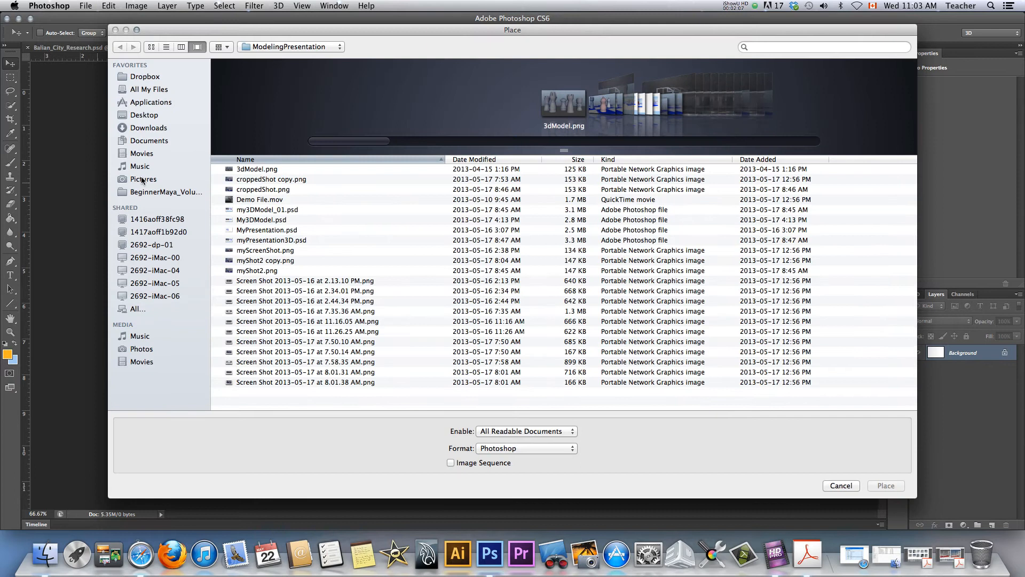
left_click(144, 115)
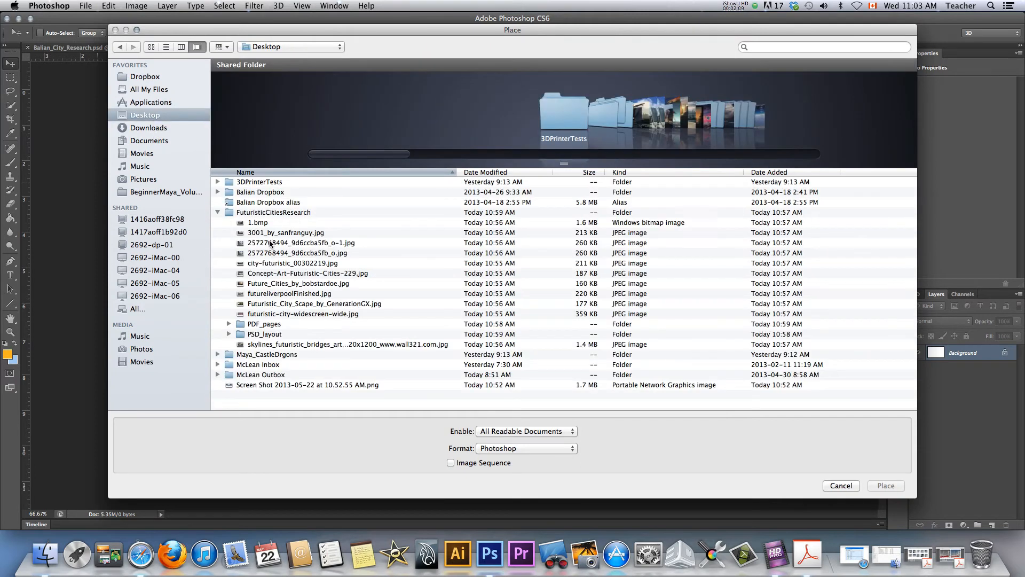
left_click(257, 222)
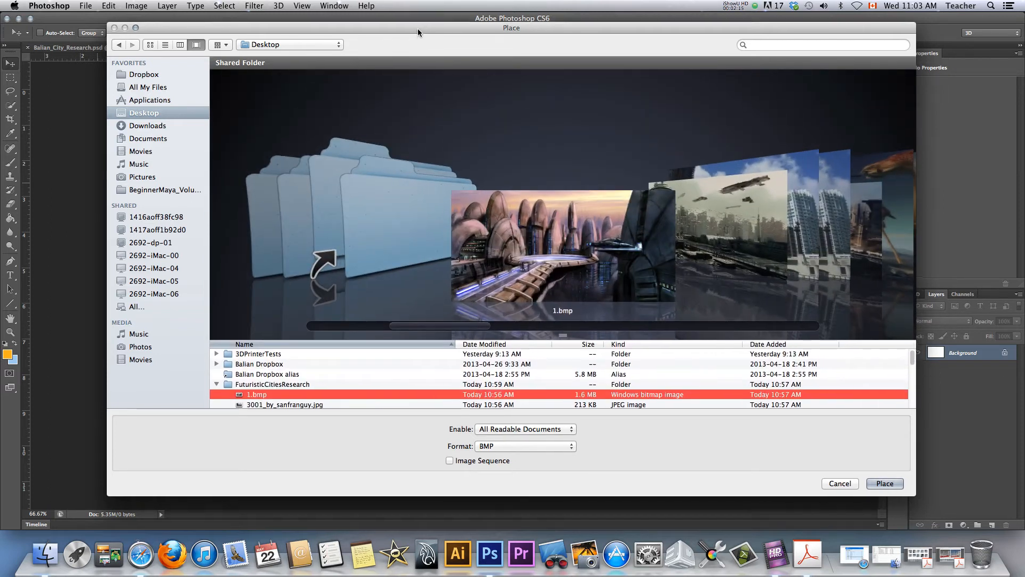
left_click(150, 35)
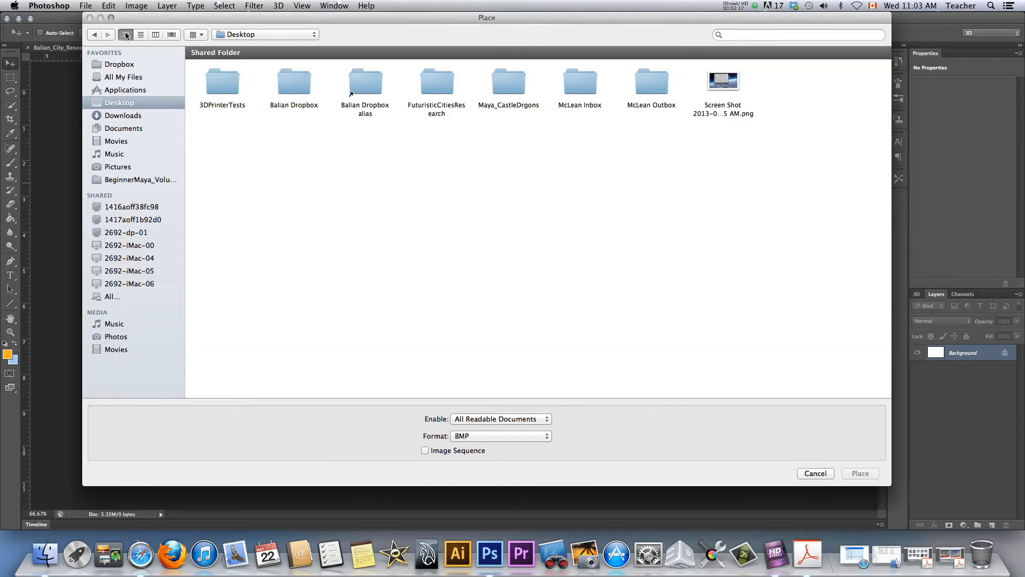
mouse_move(696, 107)
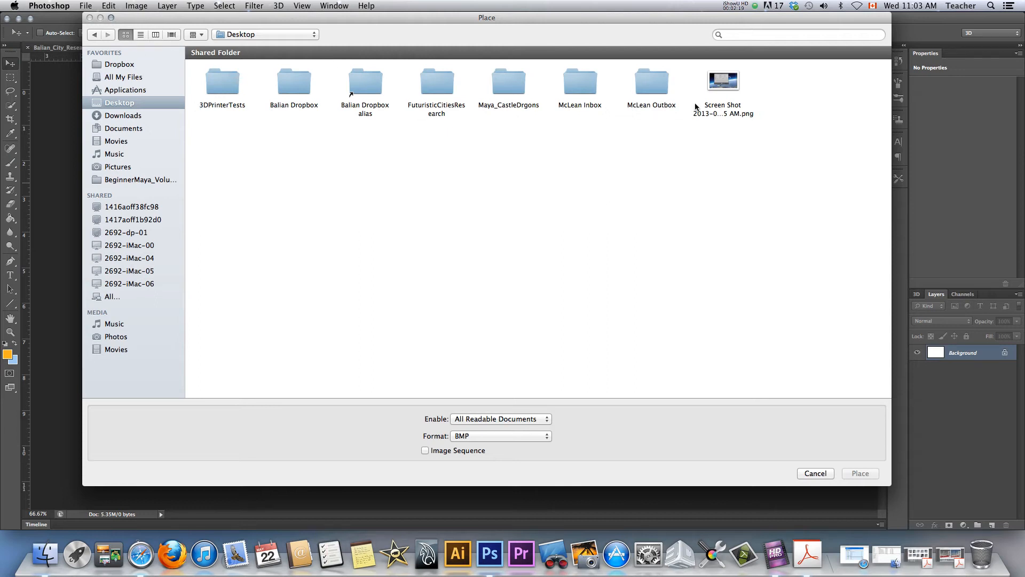
mouse_move(227, 107)
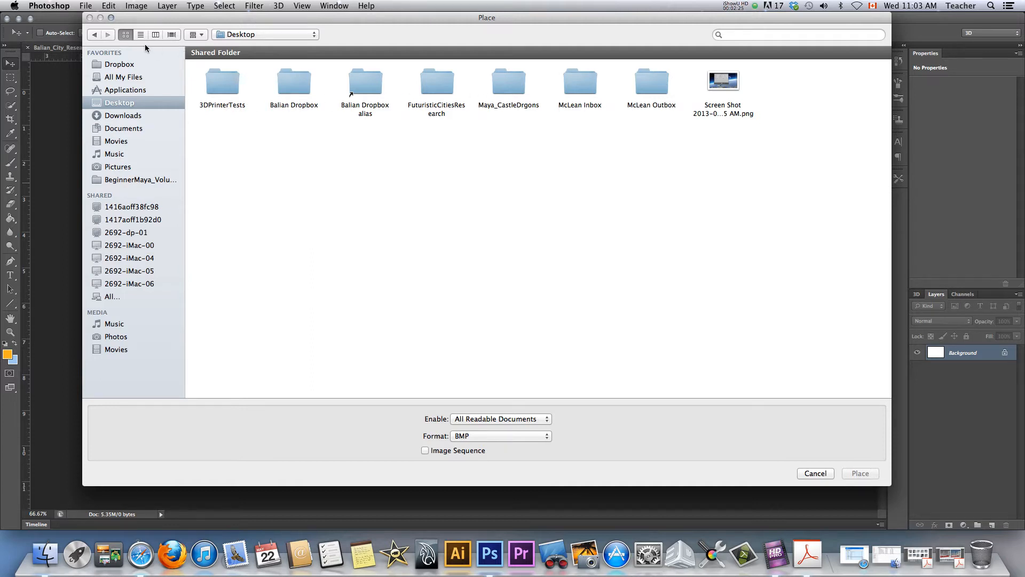
left_click(139, 34)
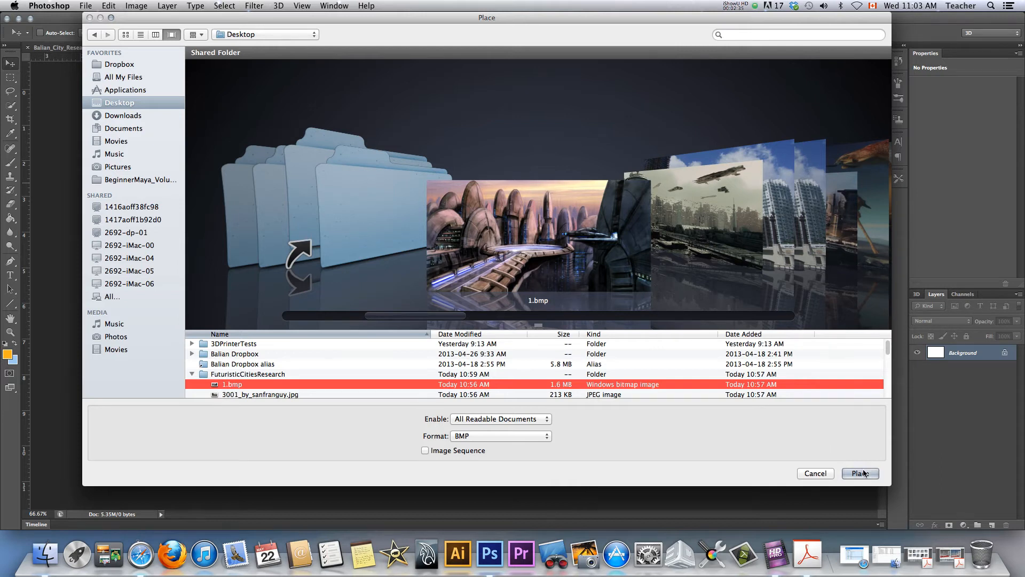
left_click(860, 472)
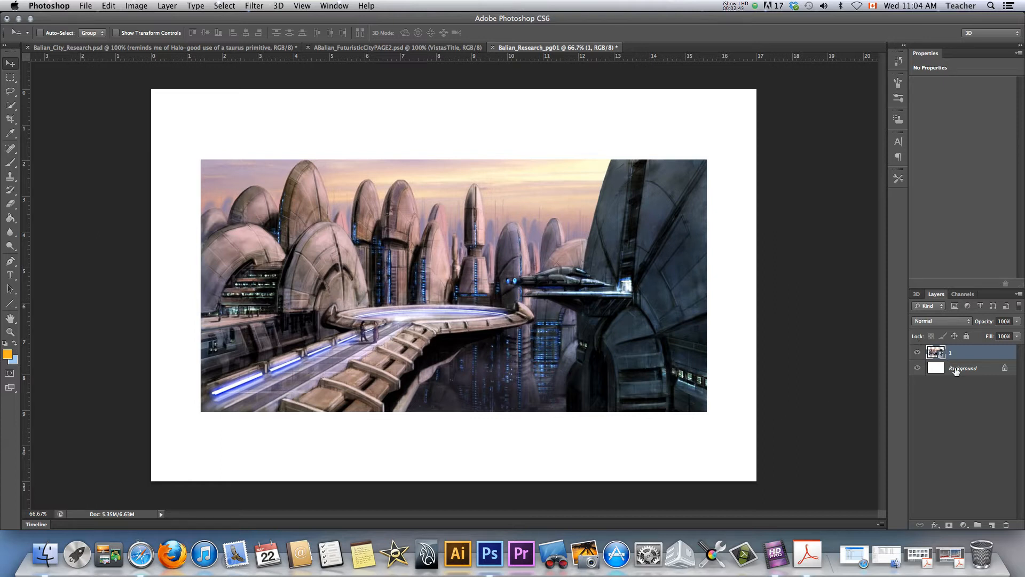
Rasterize the placed image's layer 1 and put it into Free Transform.
left_click(951, 352)
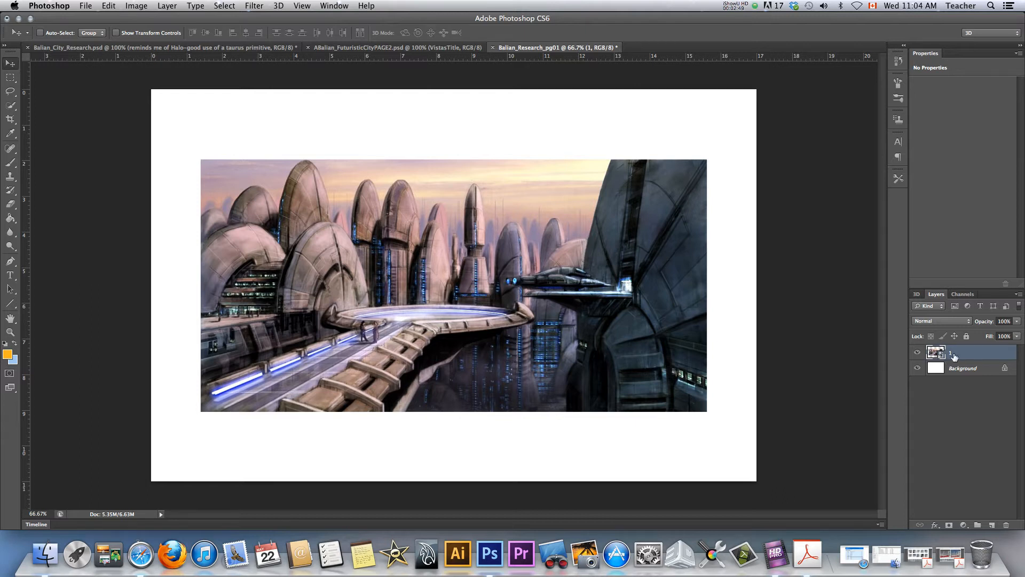
right_click(936, 352)
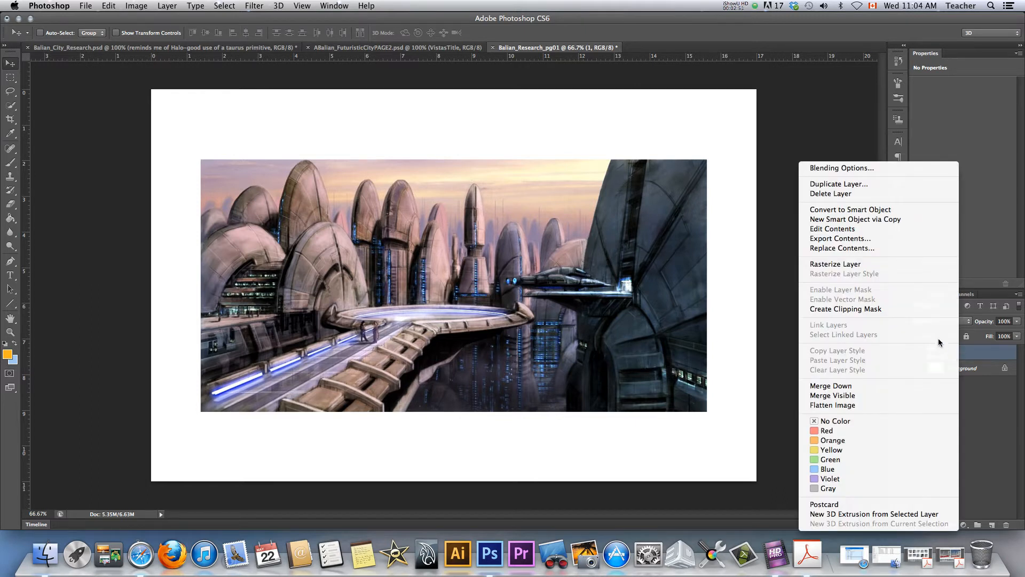
mouse_move(835, 264)
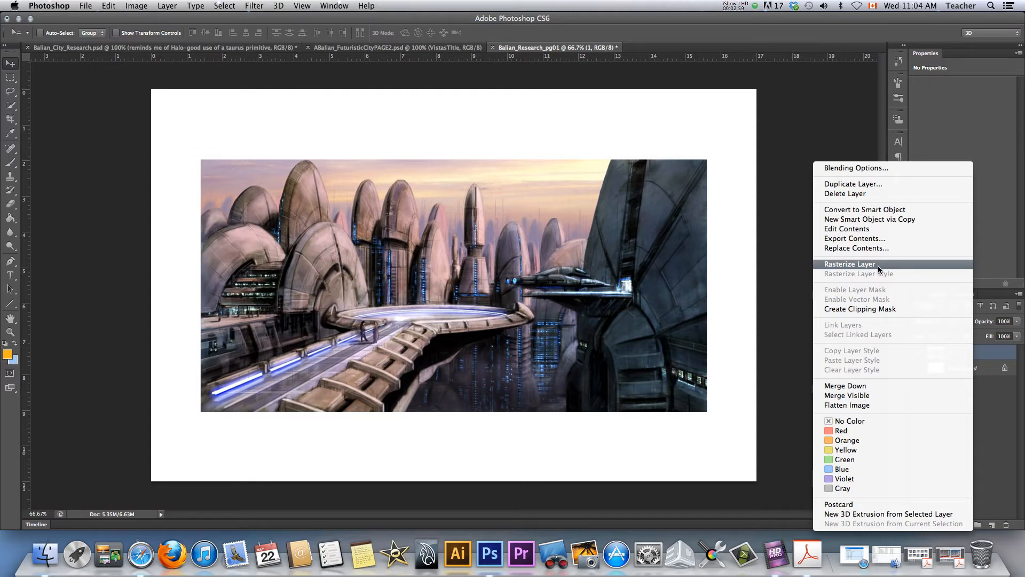
left_click(850, 265)
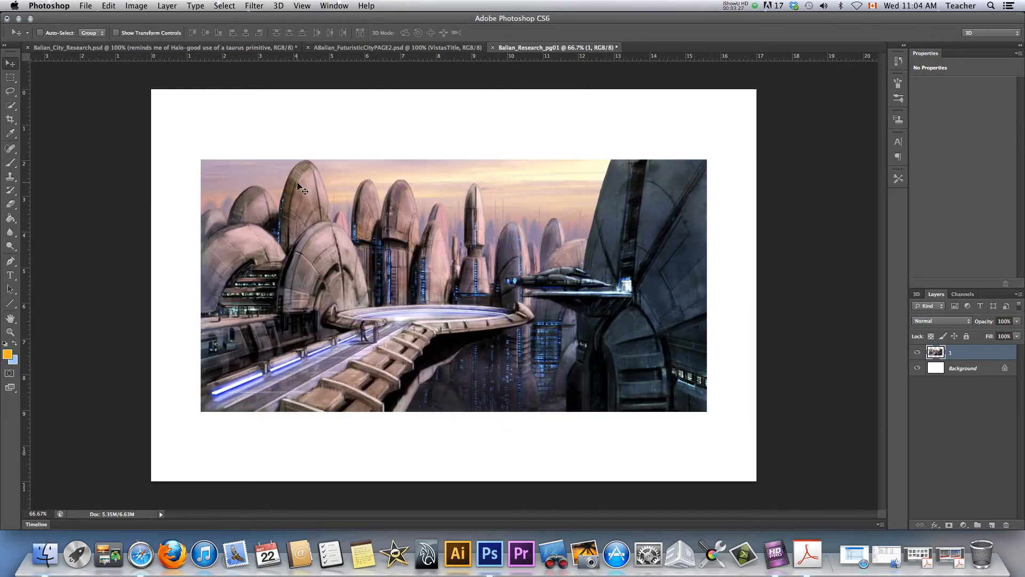
key("cmd+t")
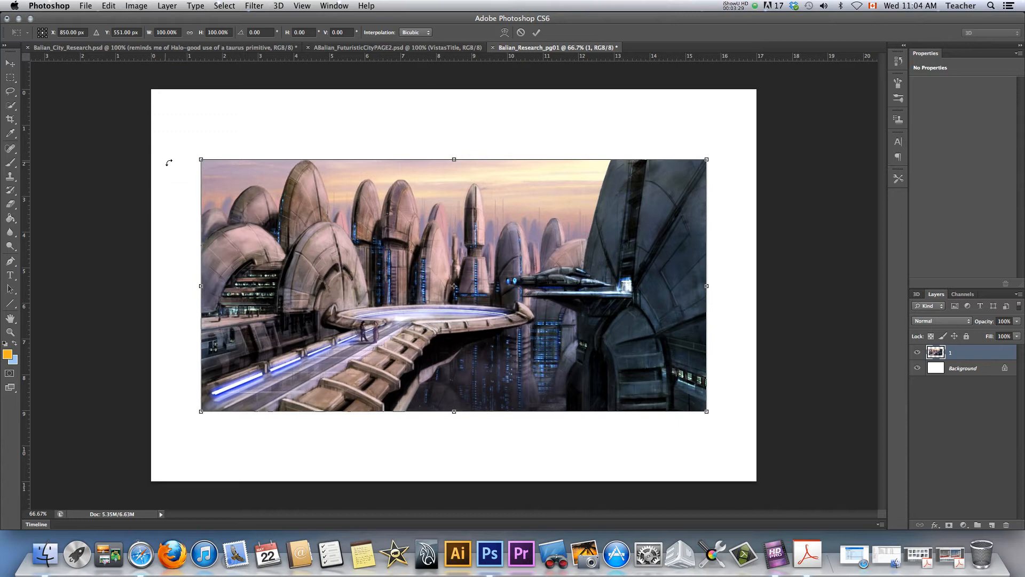
Shrink the city image to the lower right and add a smaller copy to its left.
left_click_drag(201, 160, 392, 256)
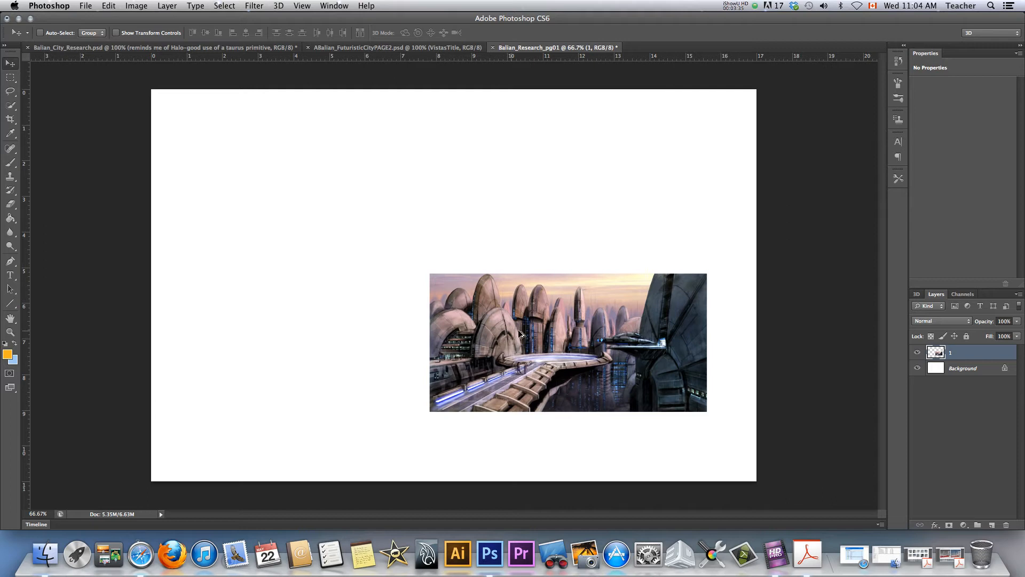
left_click_drag(568, 341, 281, 342)
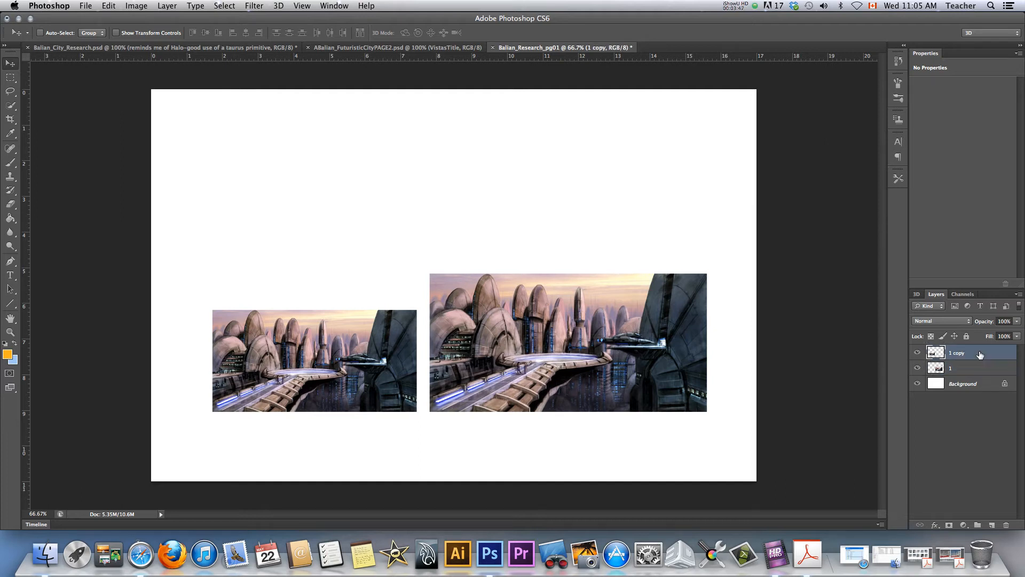
Open the copied layer's Layer Style dialog and close it without changes.
double_click(956, 353)
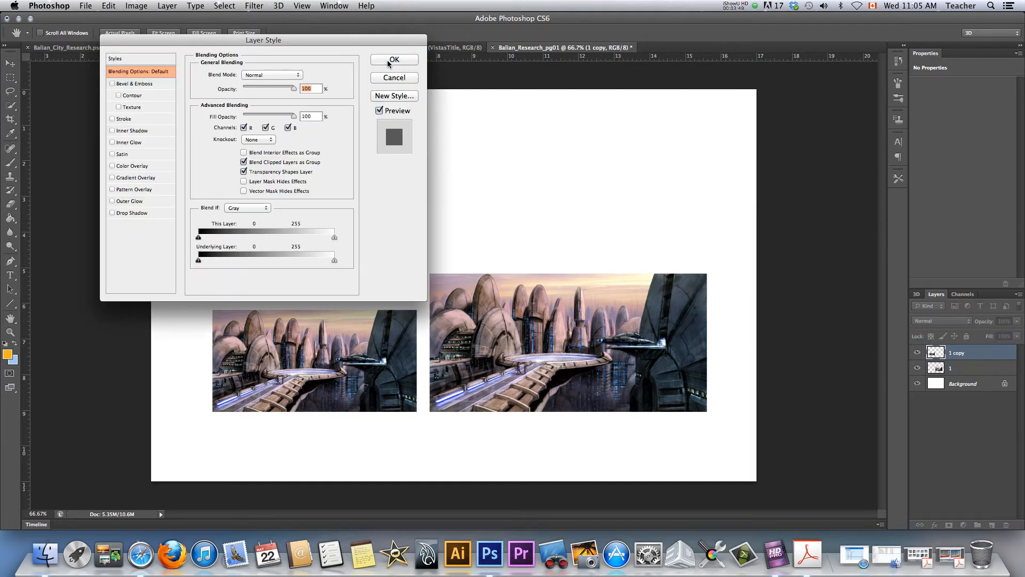
left_click(394, 59)
type("2")
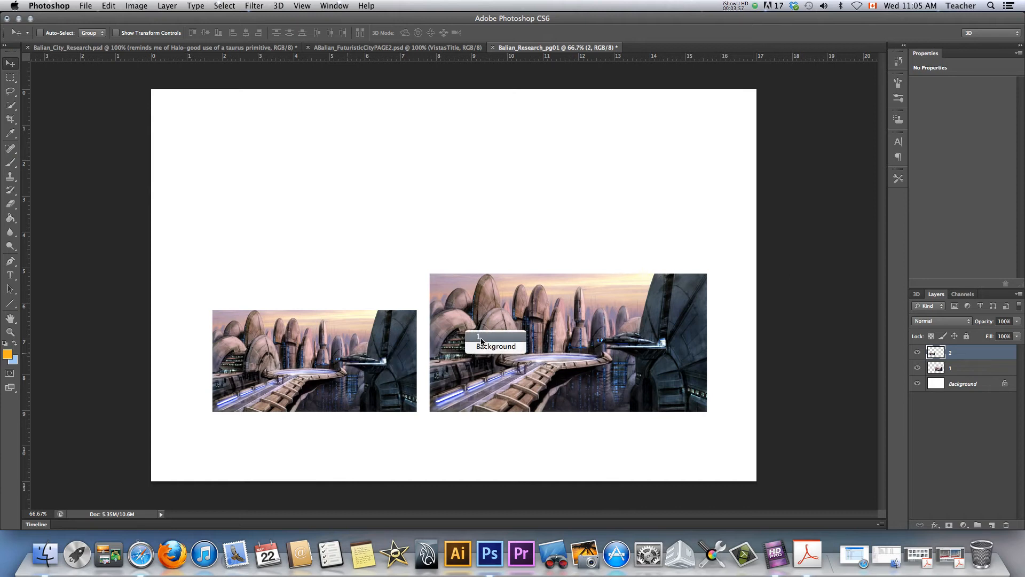
left_click(949, 368)
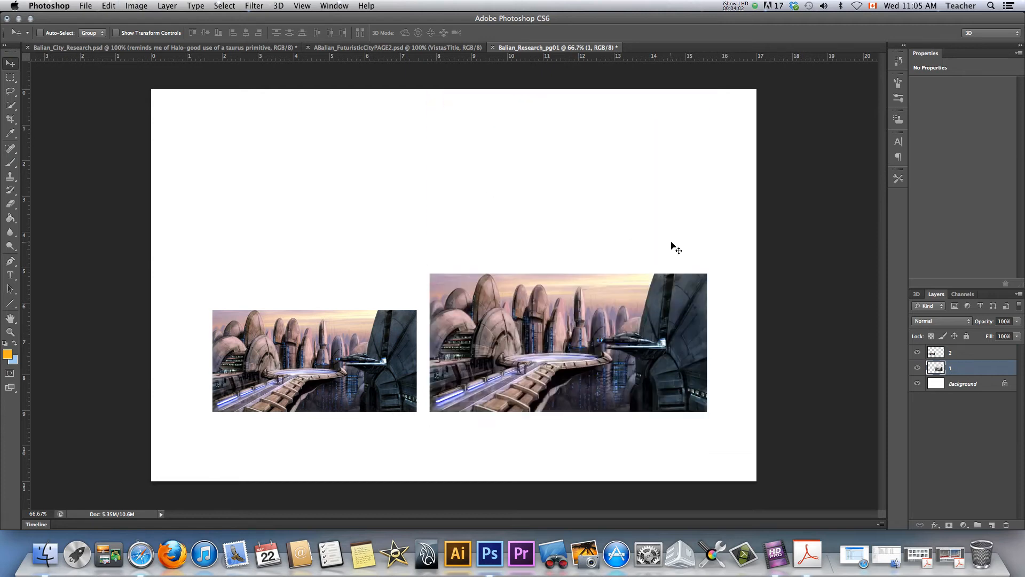
mouse_move(275, 341)
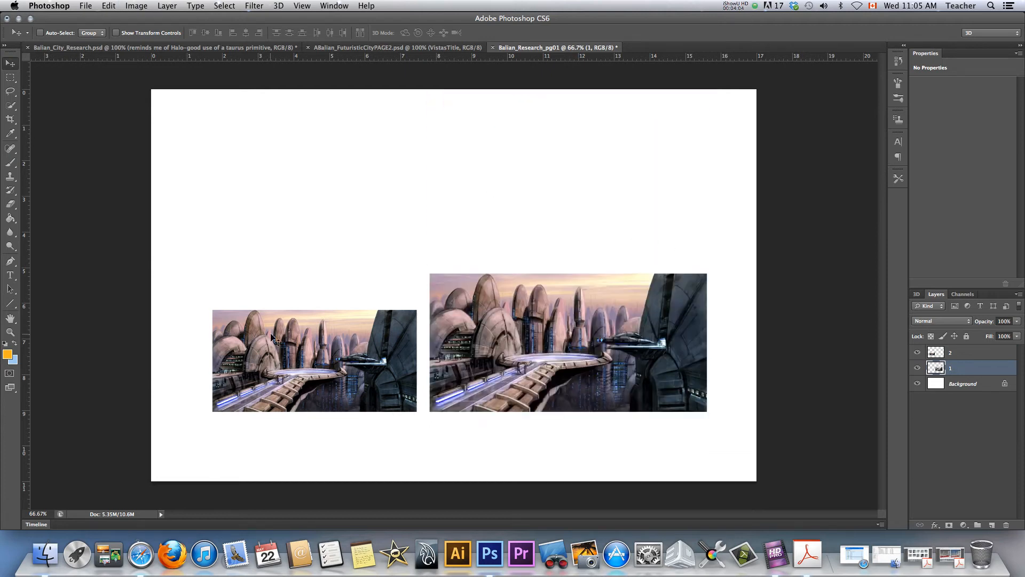
left_click(950, 352)
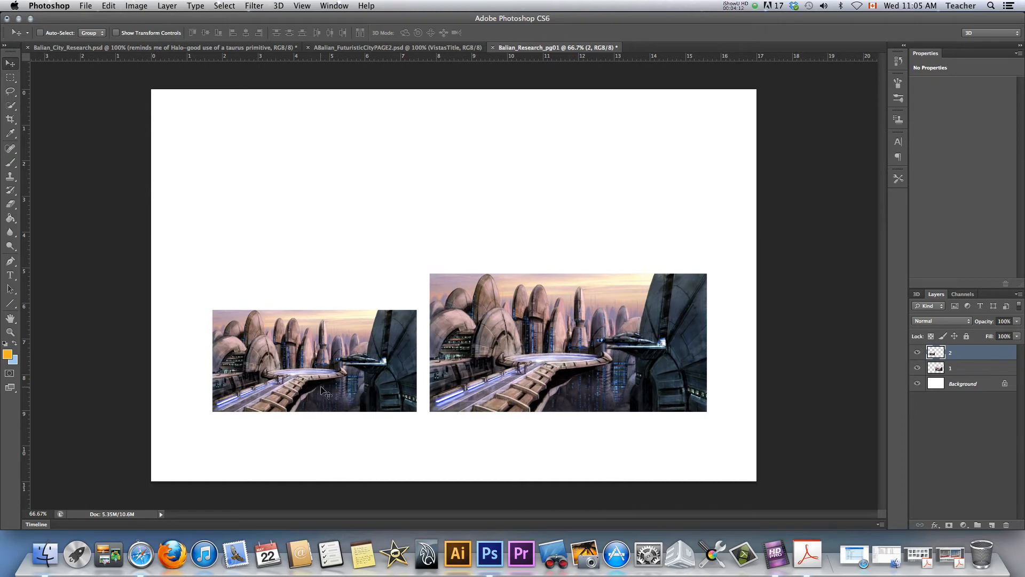
mouse_move(320, 391)
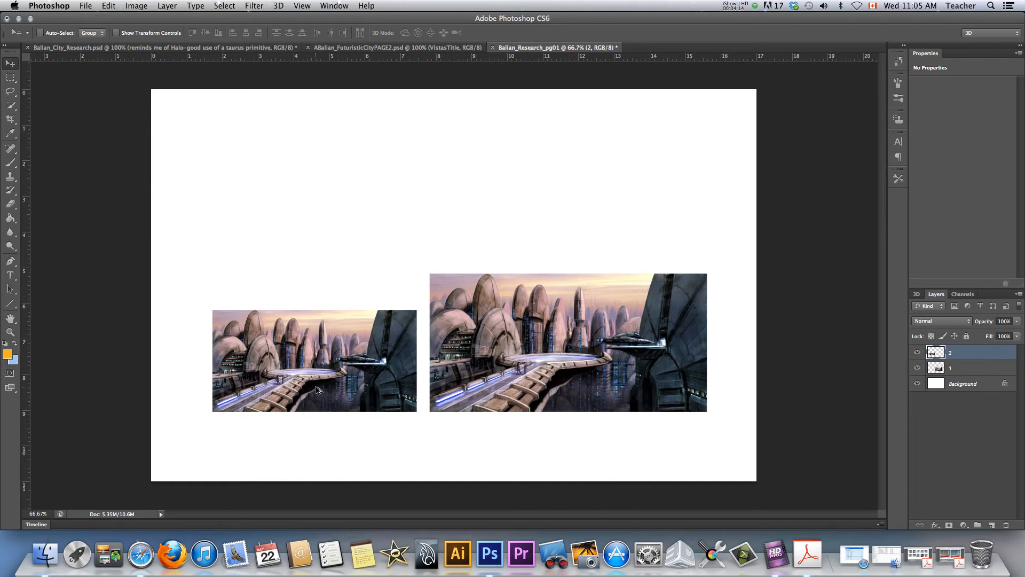
mouse_move(302, 282)
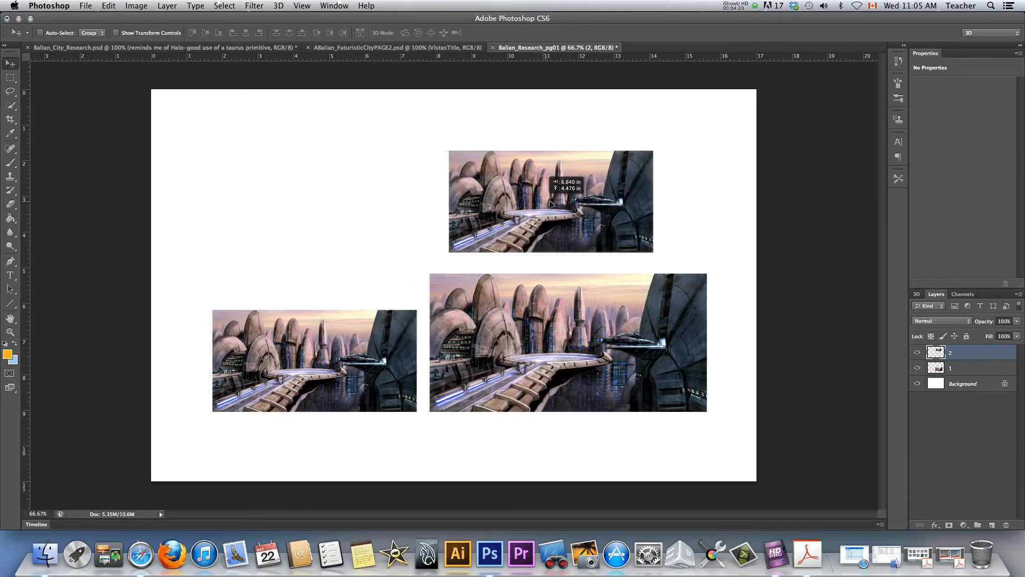
Duplicate the small image twice along the upper row, shrinking the newest copy.
left_click_drag(550, 202, 602, 201)
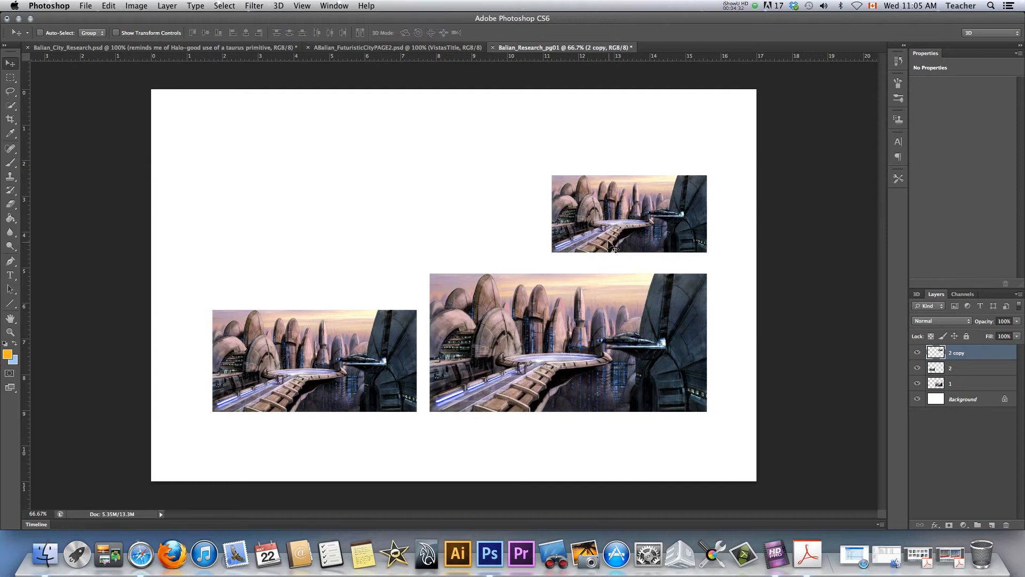
left_click_drag(628, 212, 402, 212)
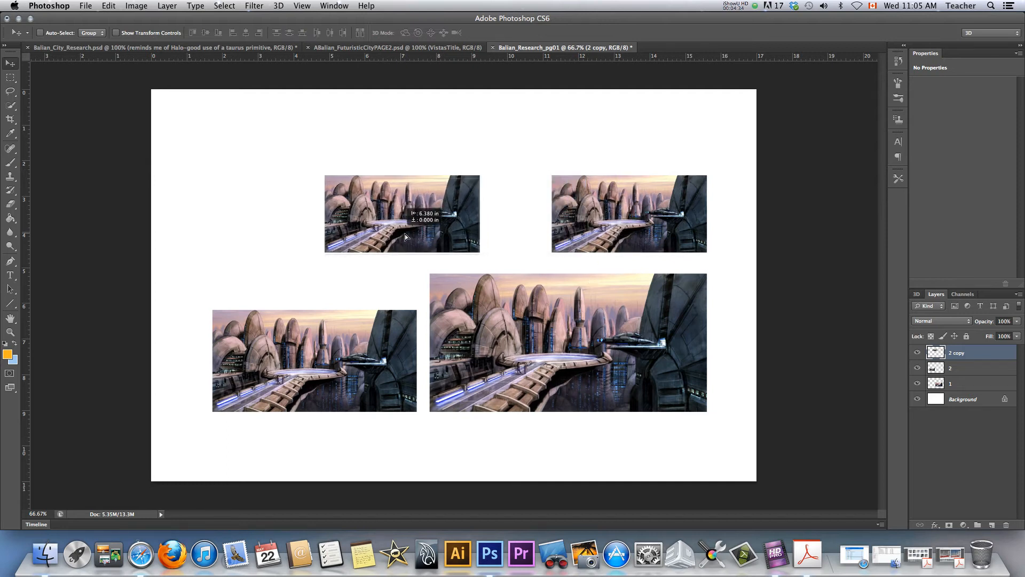
left_click_drag(402, 213, 459, 194)
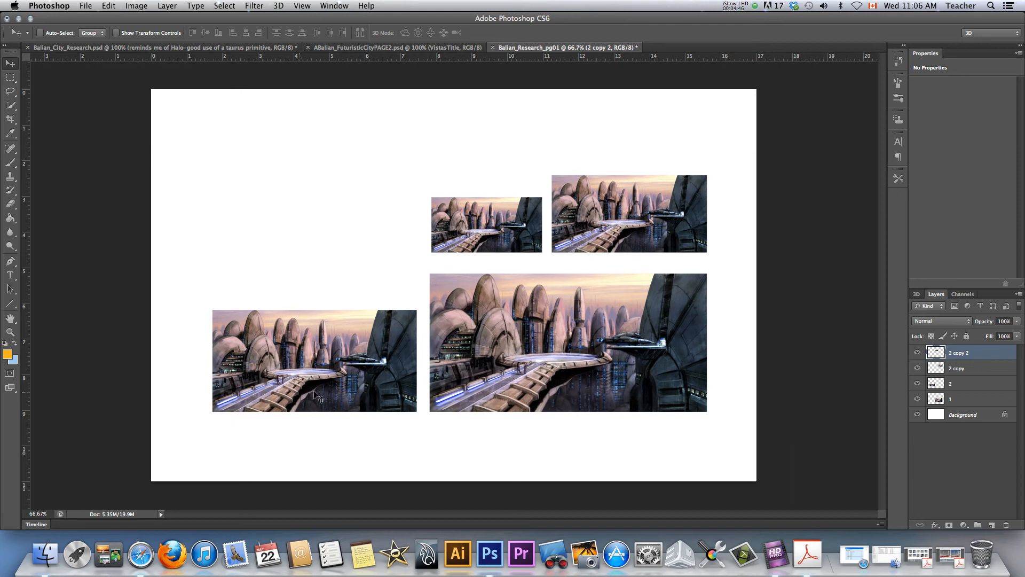
Select layer 2 copy 2 and move its image beside the lower-left copy, bottoms aligned.
left_click(962, 398)
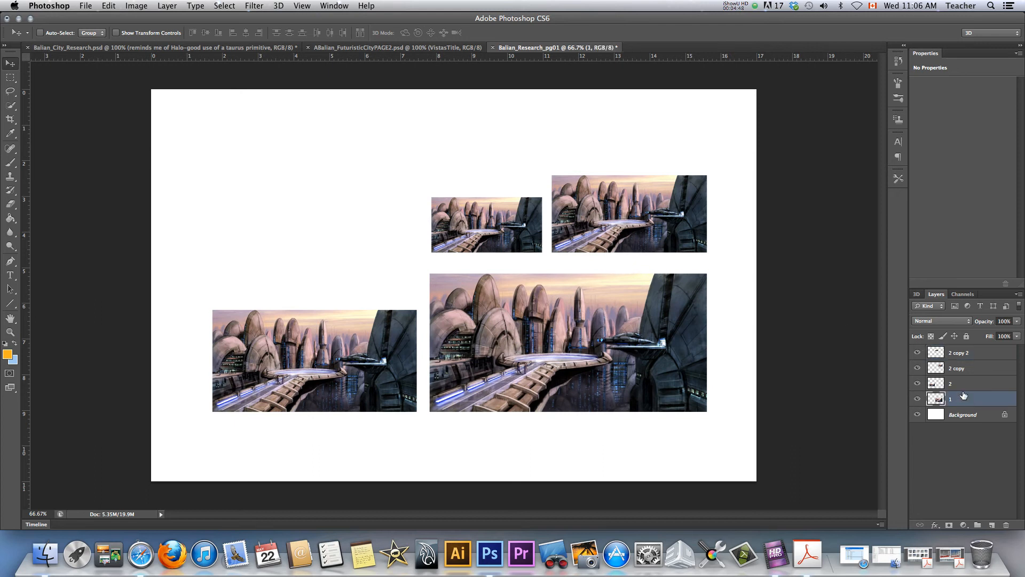
left_click(958, 353)
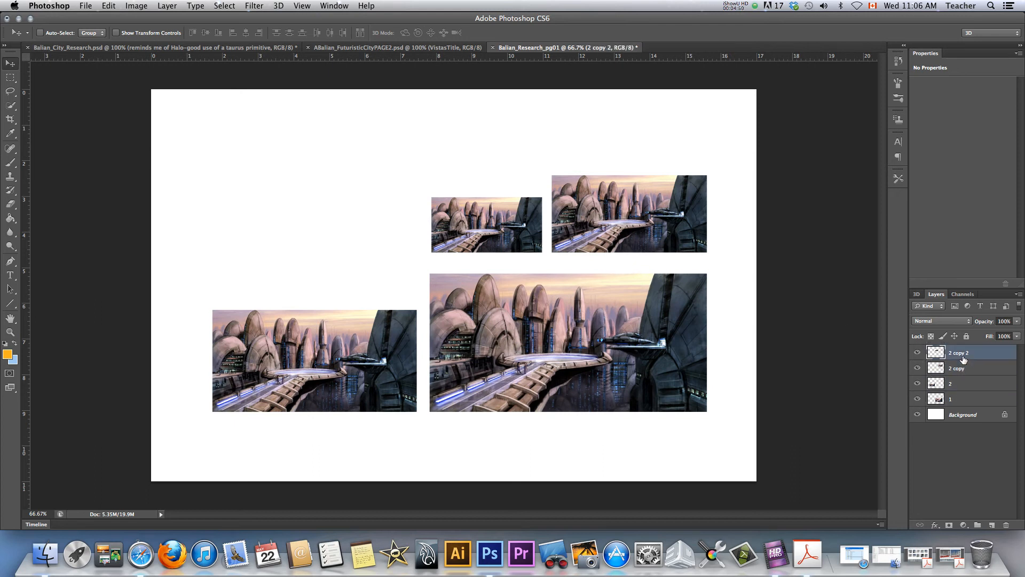
mouse_move(36, 77)
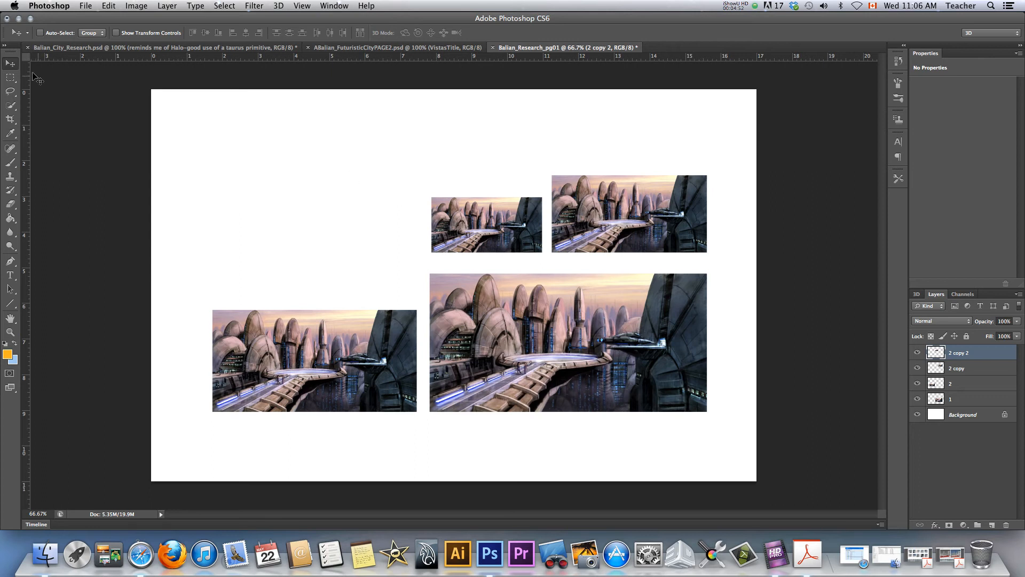
mouse_move(353, 431)
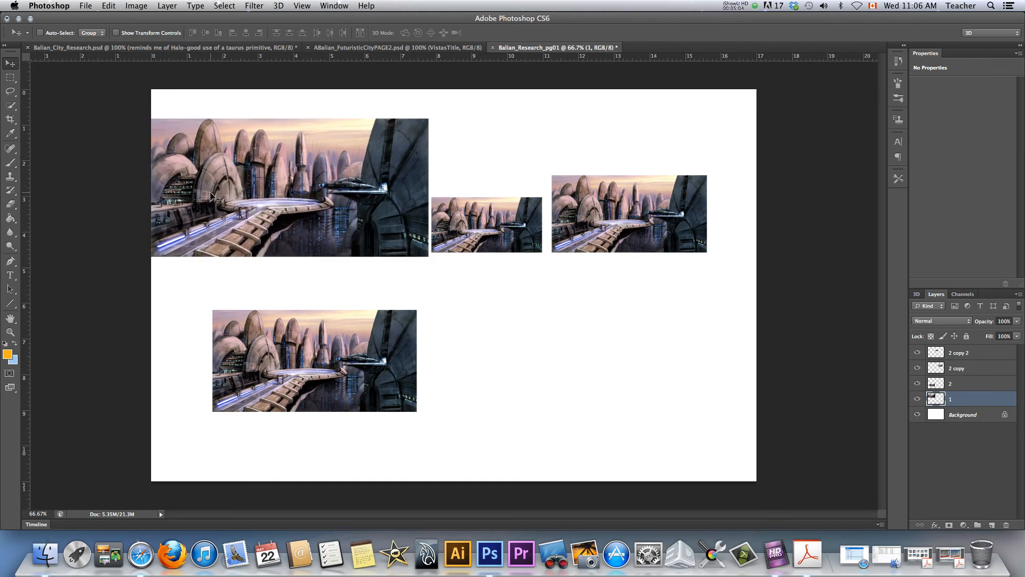
left_click_drag(291, 187, 274, 175)
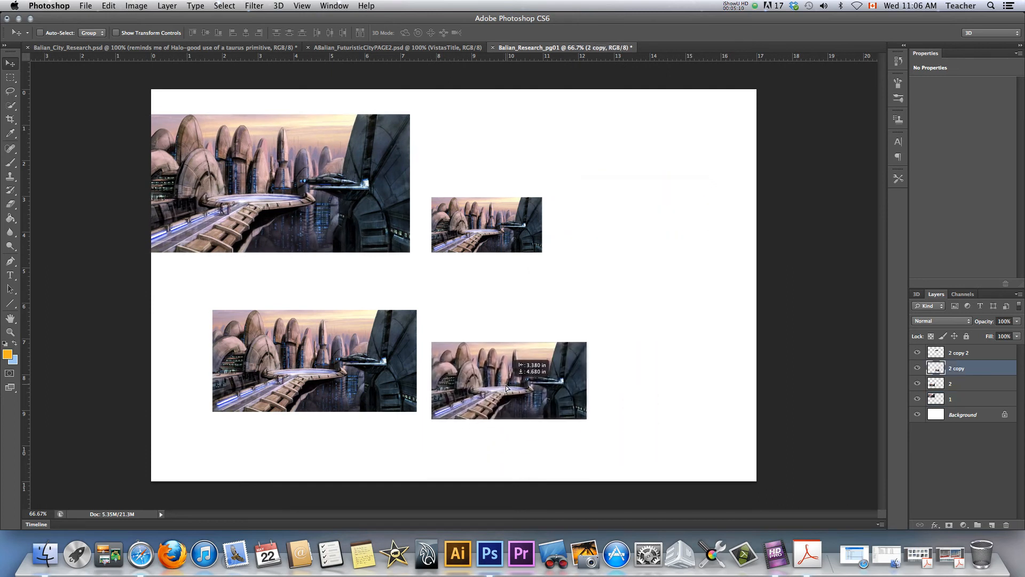
left_click_drag(509, 381, 508, 373)
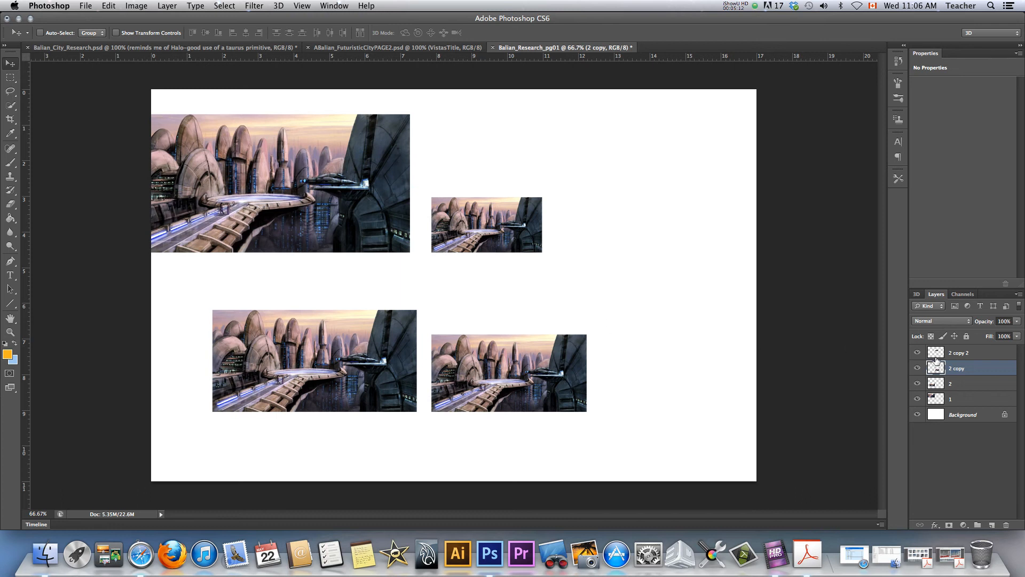
right_click(486, 224)
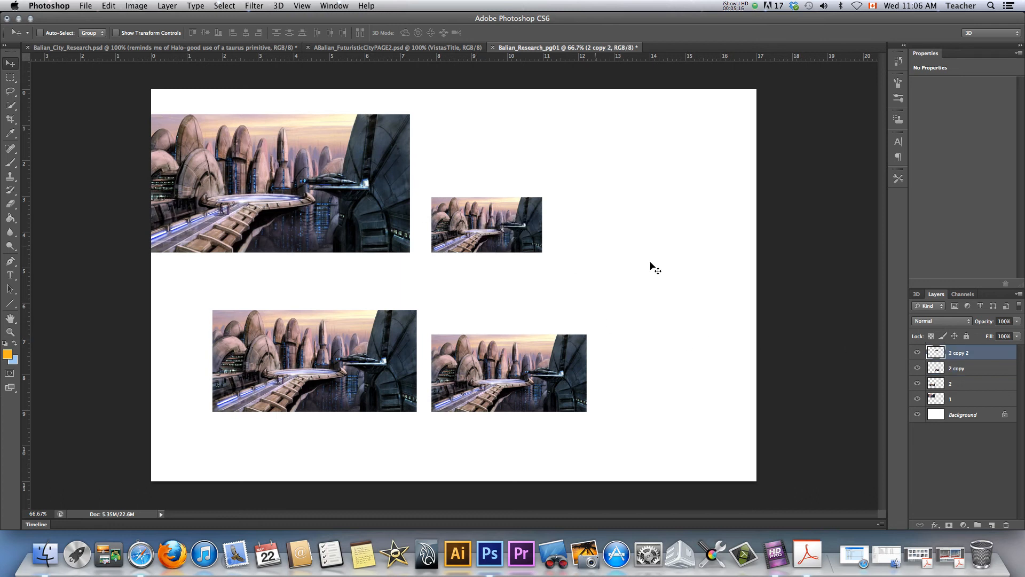
mouse_move(566, 256)
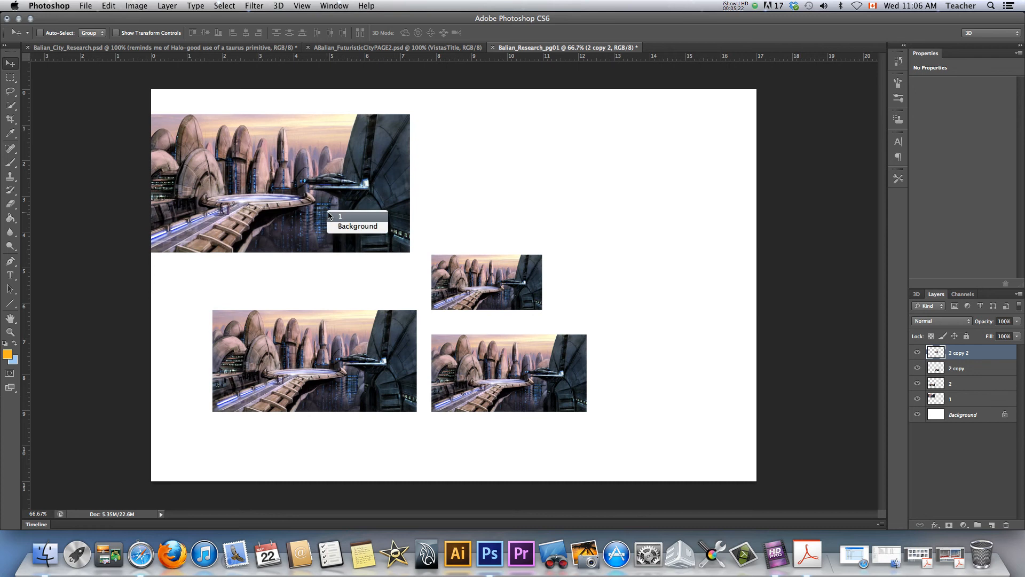
Move layer 1's image above the lower-left copy, rotate it 90°, and shrink it to fit.
left_click_drag(280, 183, 621, 166)
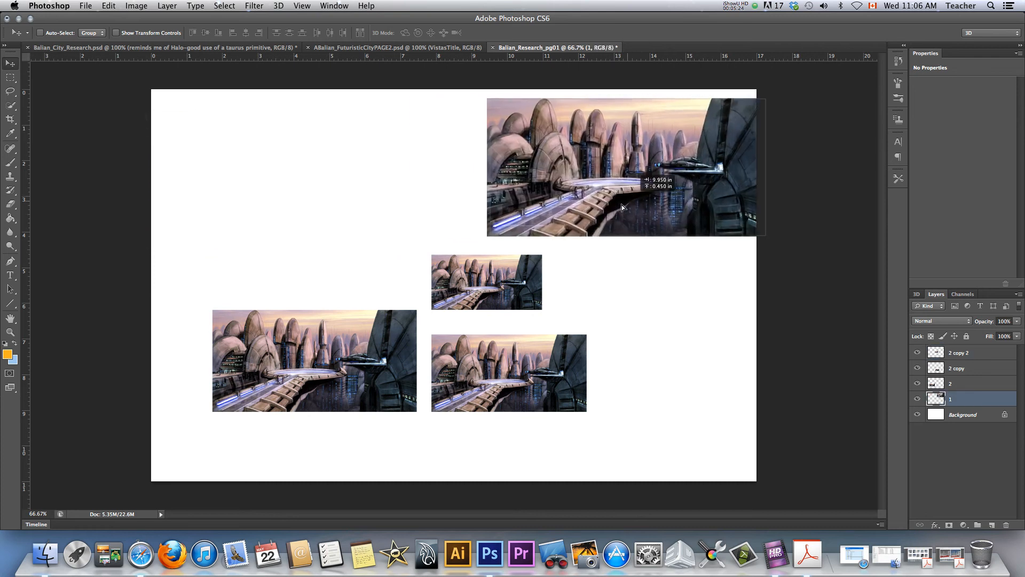
left_click_drag(621, 166, 283, 222)
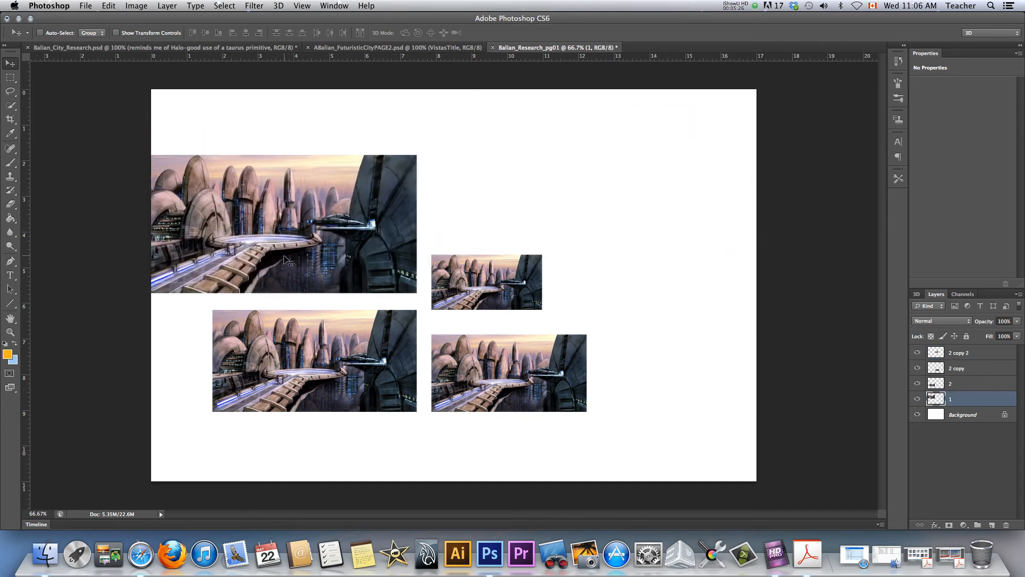
key("Cmd+t")
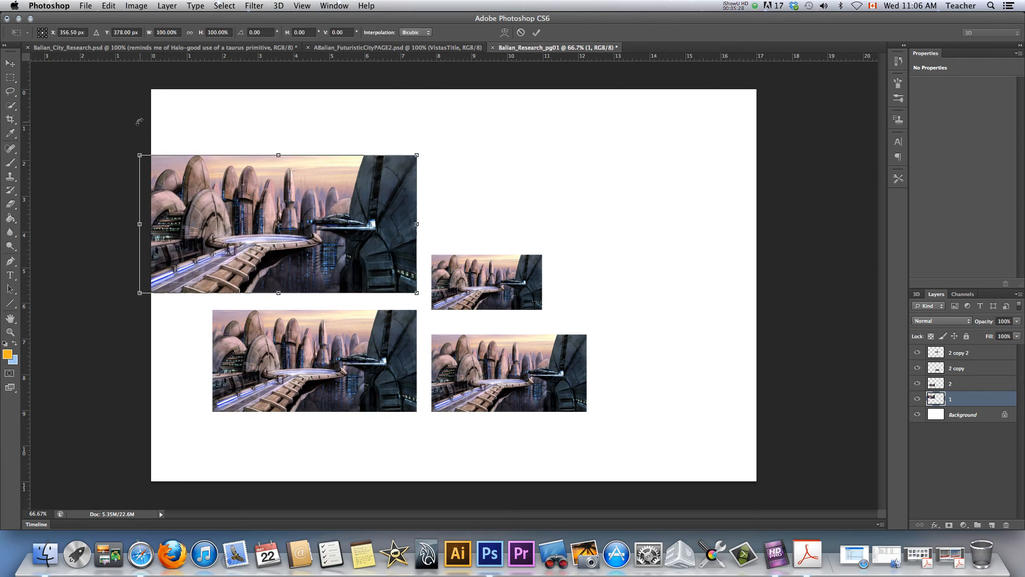
left_click_drag(416, 155, 461, 219)
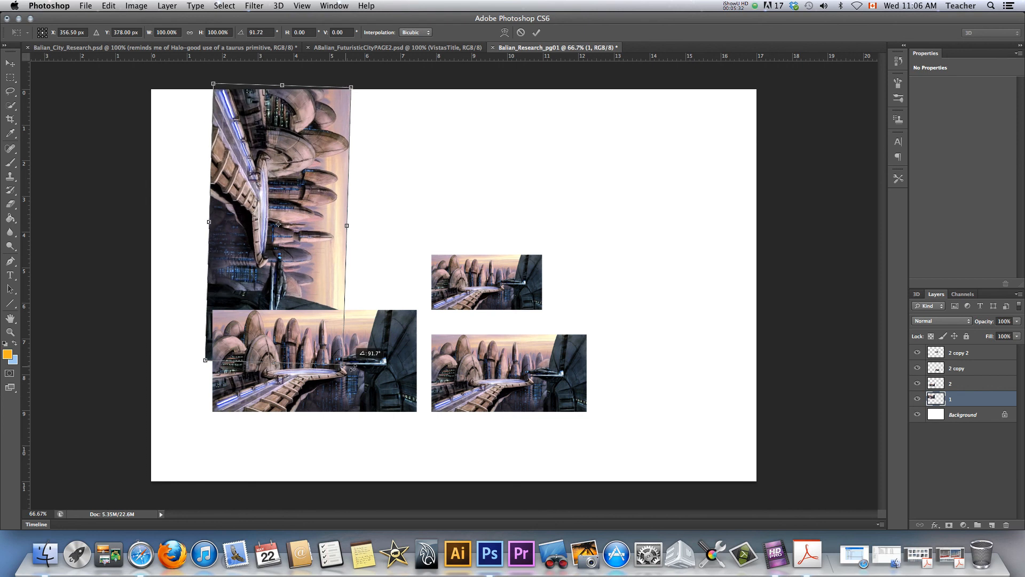
left_click_drag(281, 225, 281, 196)
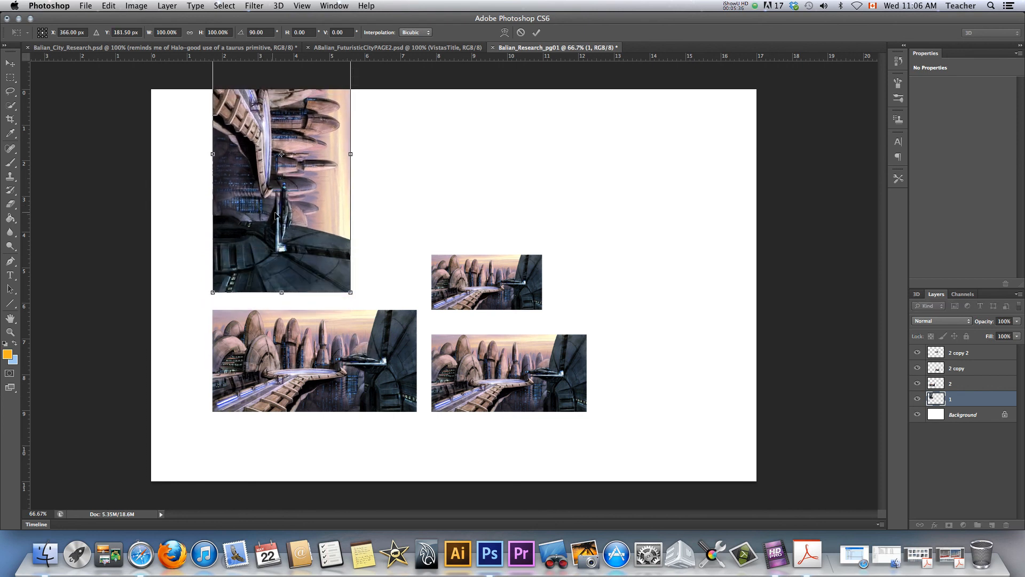
left_click_drag(350, 292, 322, 237)
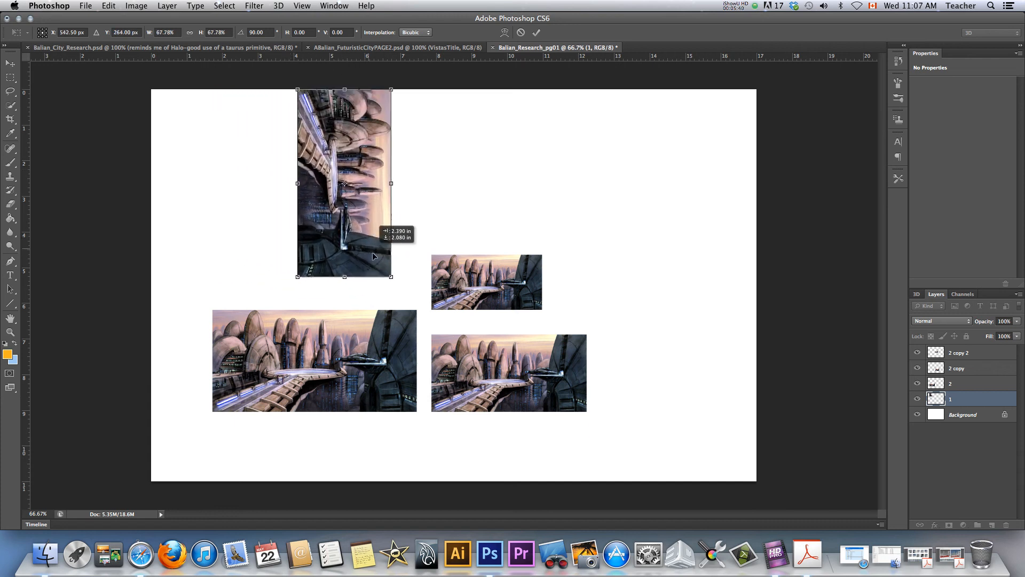
left_click_drag(345, 183, 370, 201)
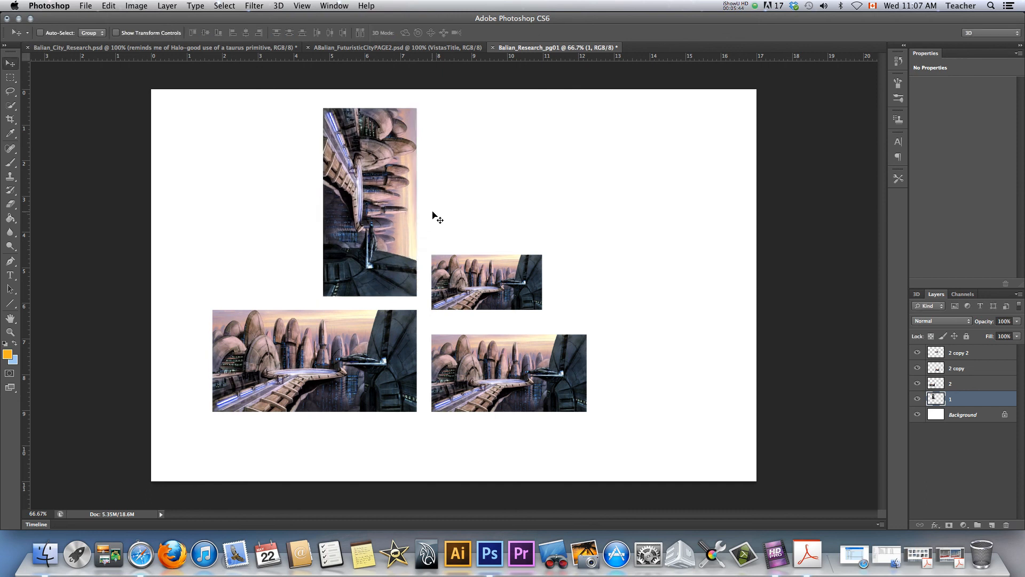
mouse_move(664, 453)
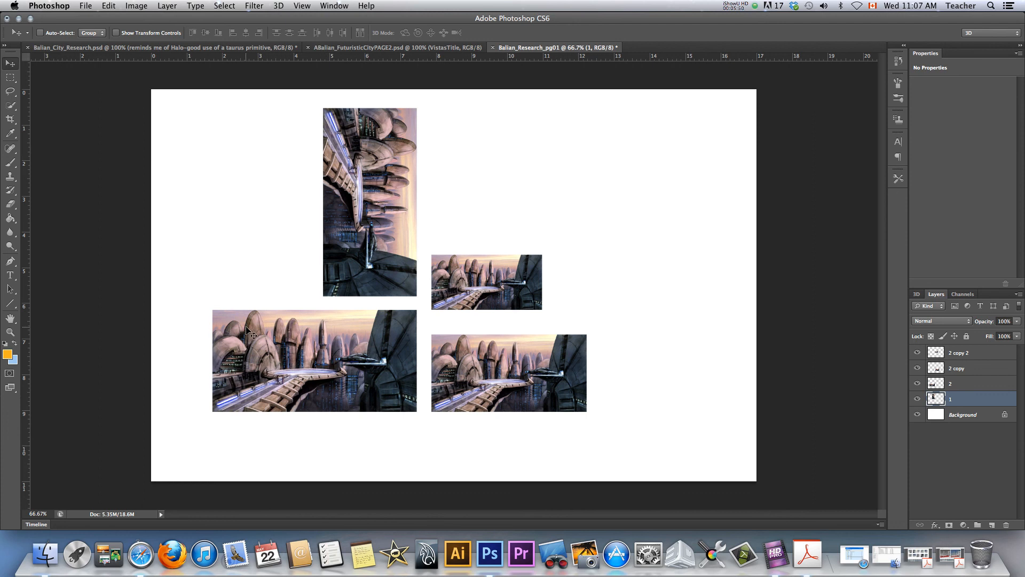
mouse_move(256, 338)
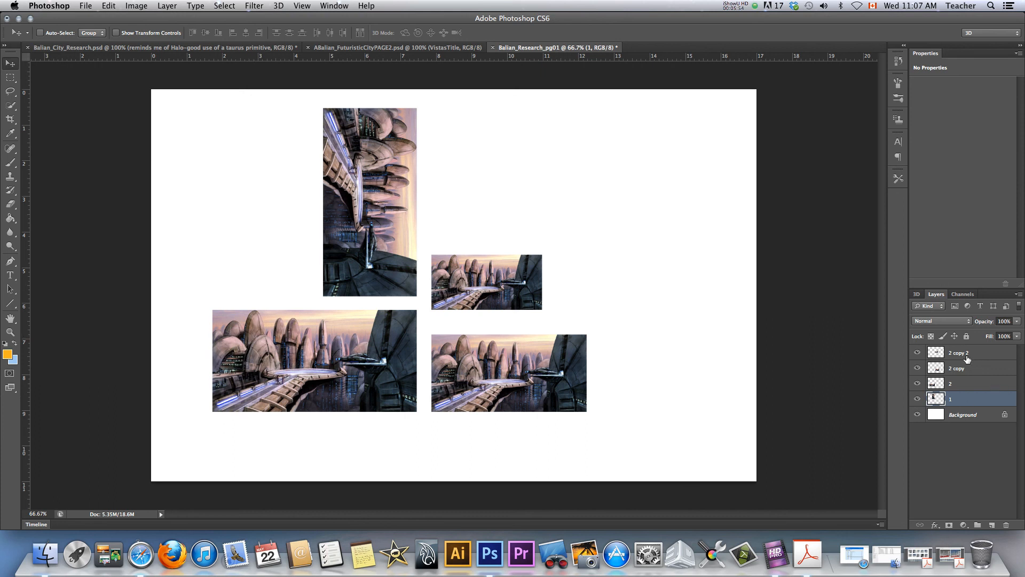
left_click(967, 383)
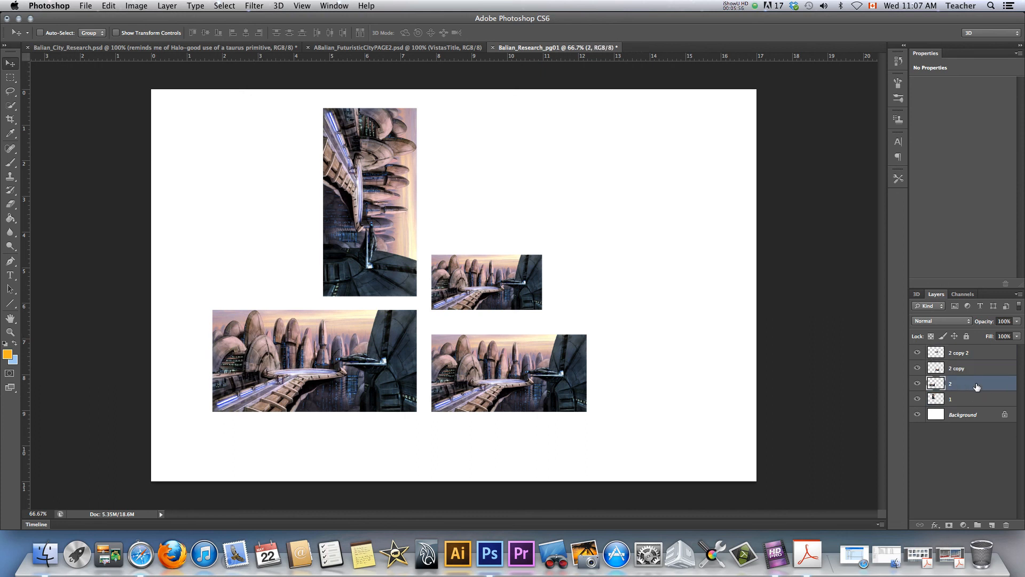
left_click(958, 399)
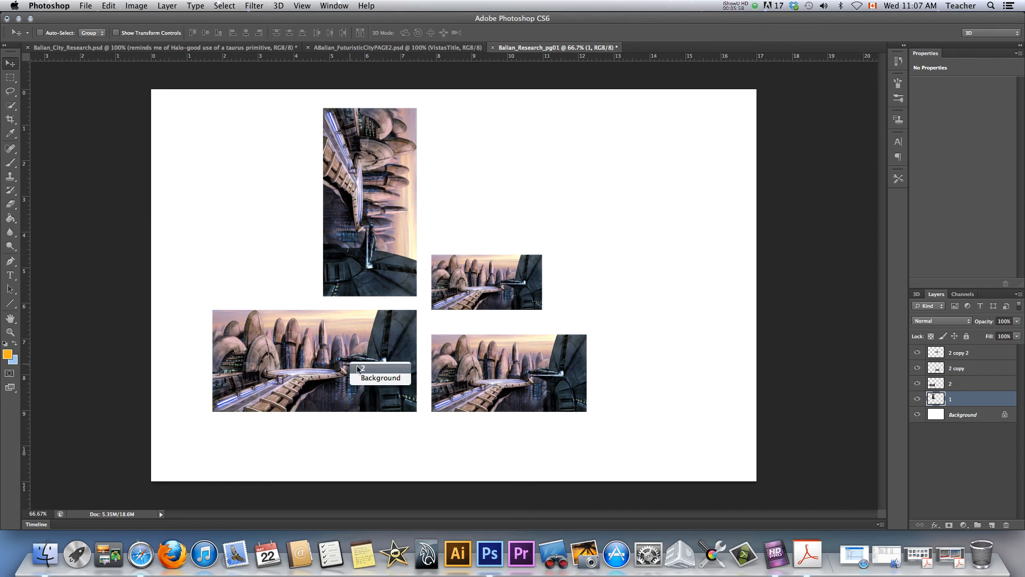
left_click(950, 384)
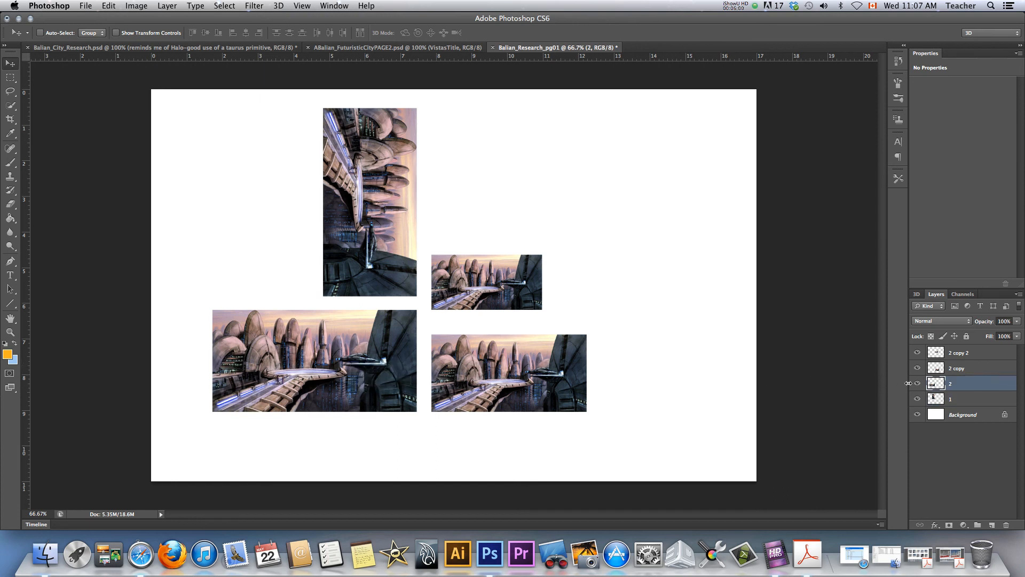
mouse_move(918, 384)
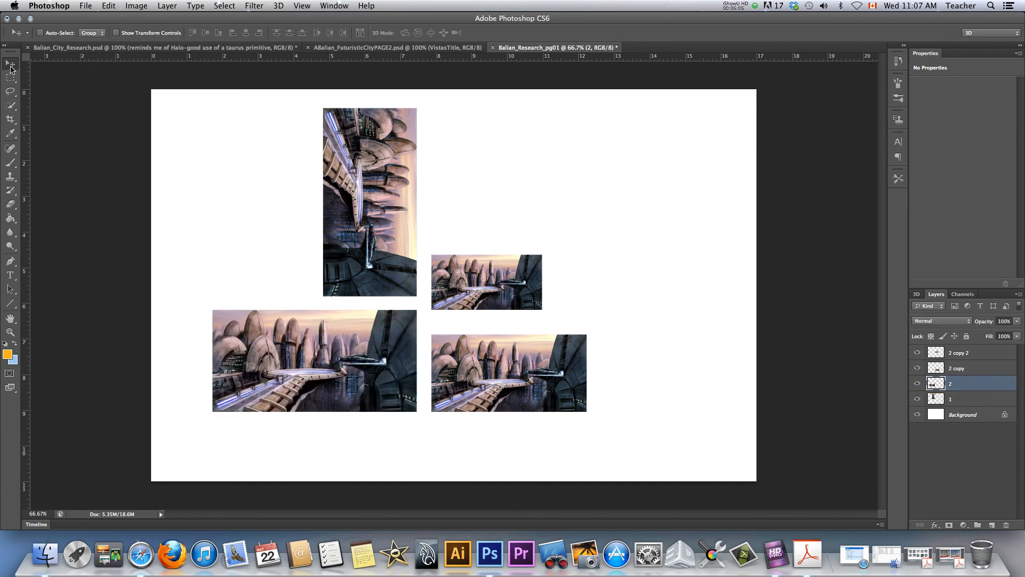
mouse_move(234, 281)
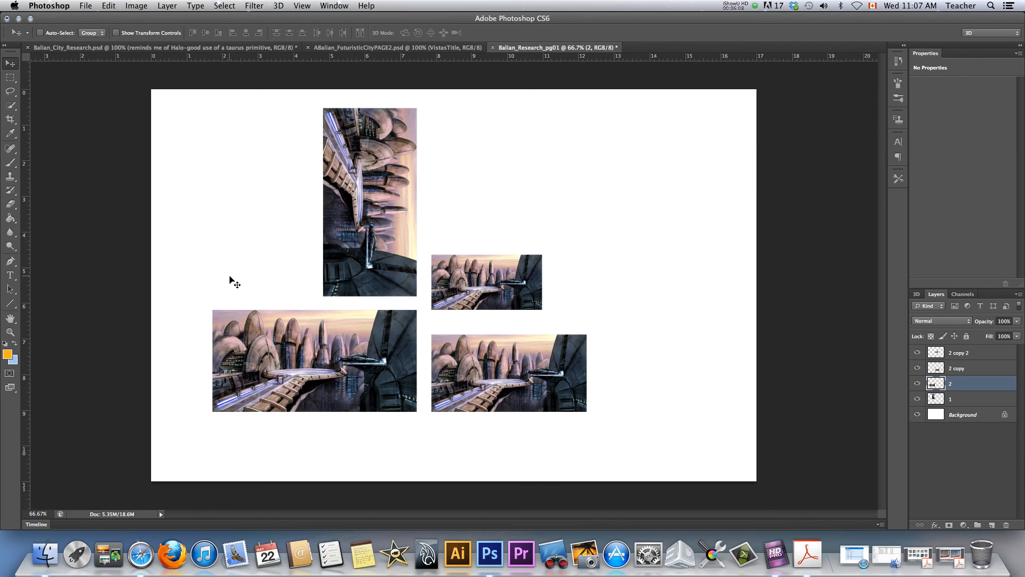